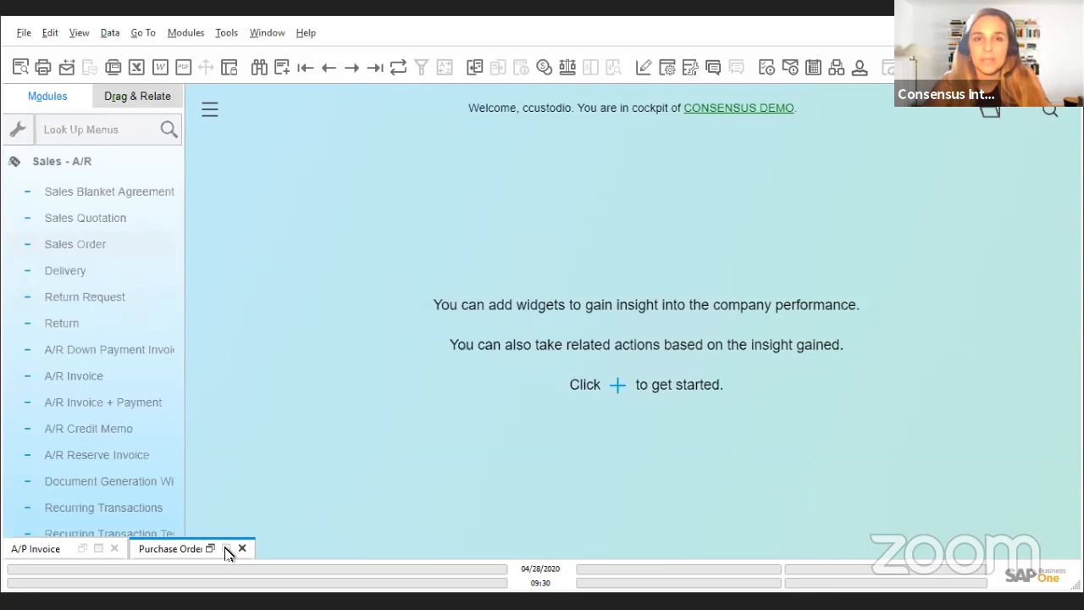
- Bring the purchase order back and list the documents it can be copied to
{"action": "left_click", "coordinate": [169, 549]}
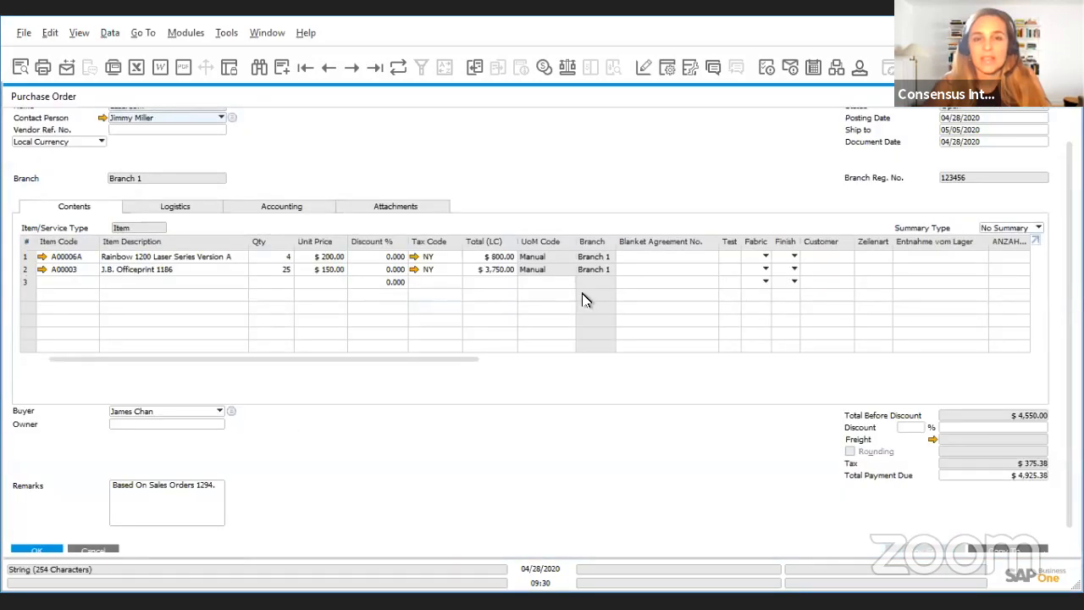
{"action": "mouse_move", "coordinate": [508, 154]}
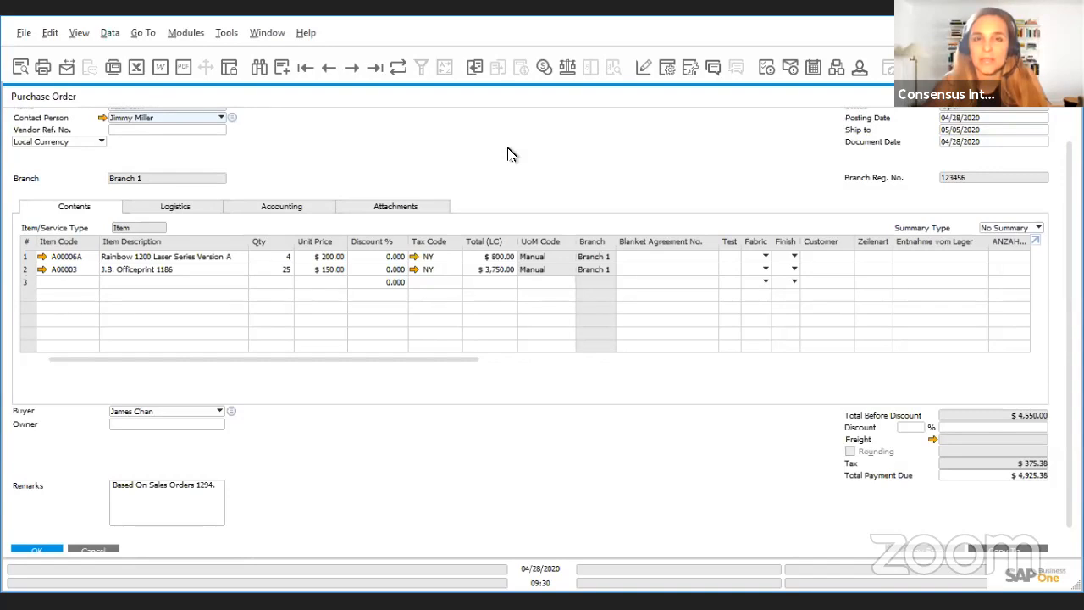
{"action": "mouse_move", "coordinate": [502, 177]}
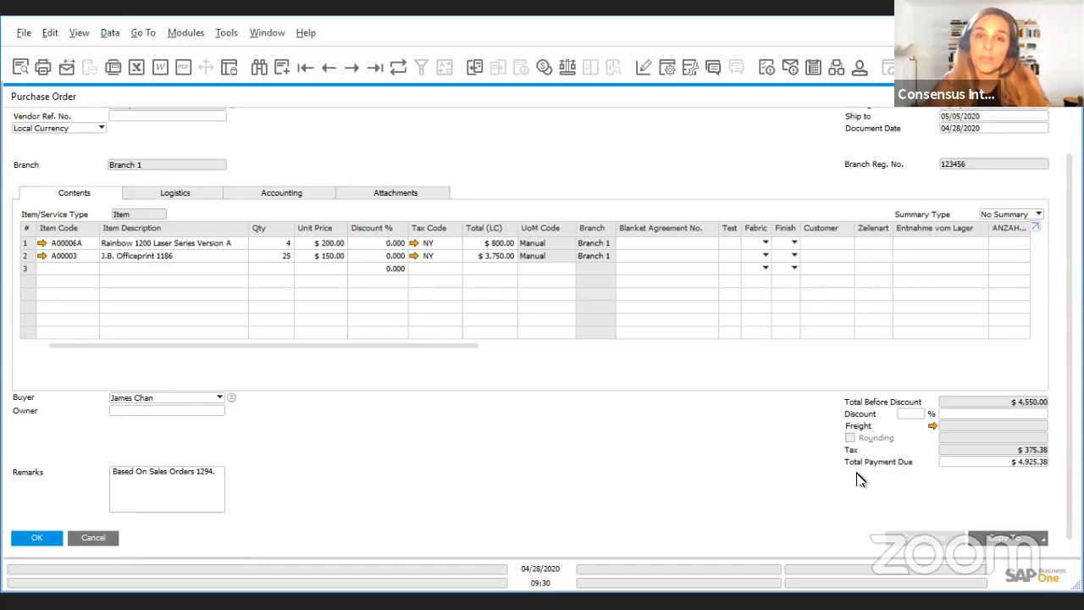
{"action": "mouse_move", "coordinate": [725, 471]}
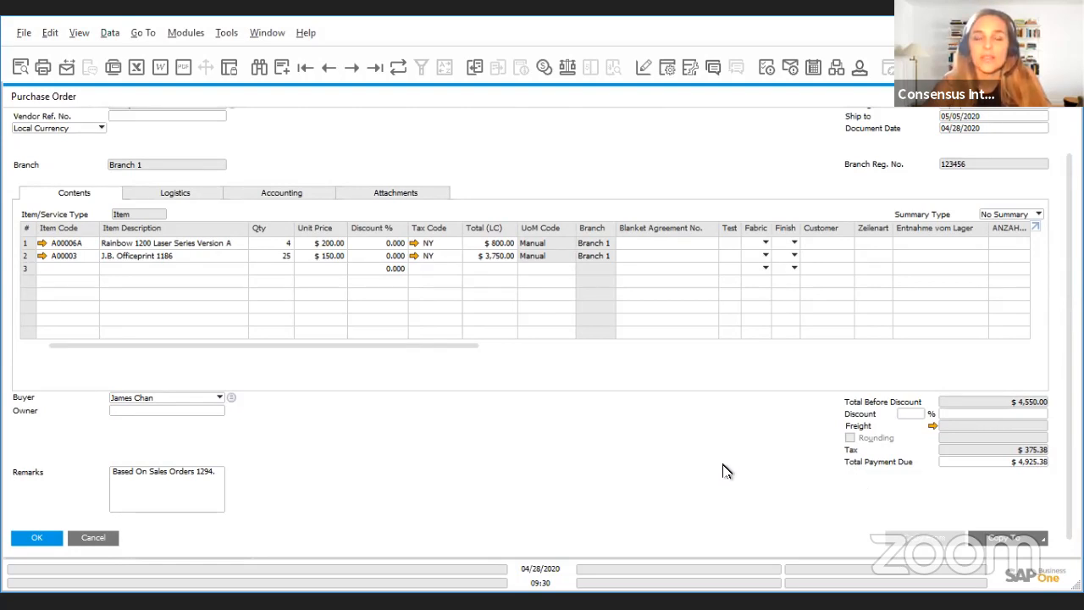
{"action": "mouse_move", "coordinate": [623, 153]}
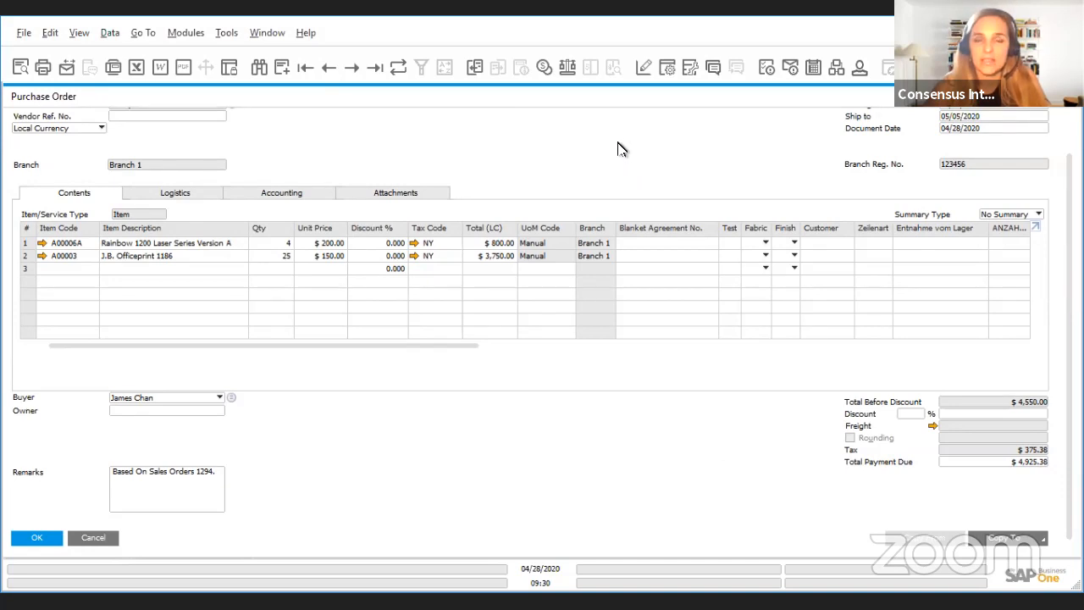
{"action": "mouse_move", "coordinate": [593, 149]}
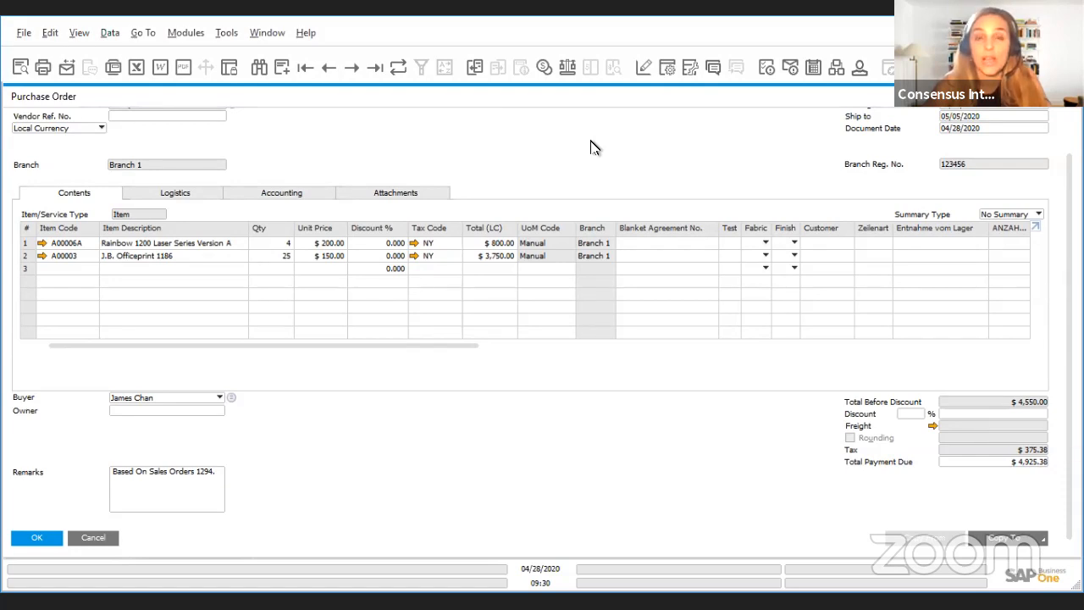
{"action": "mouse_move", "coordinate": [776, 331]}
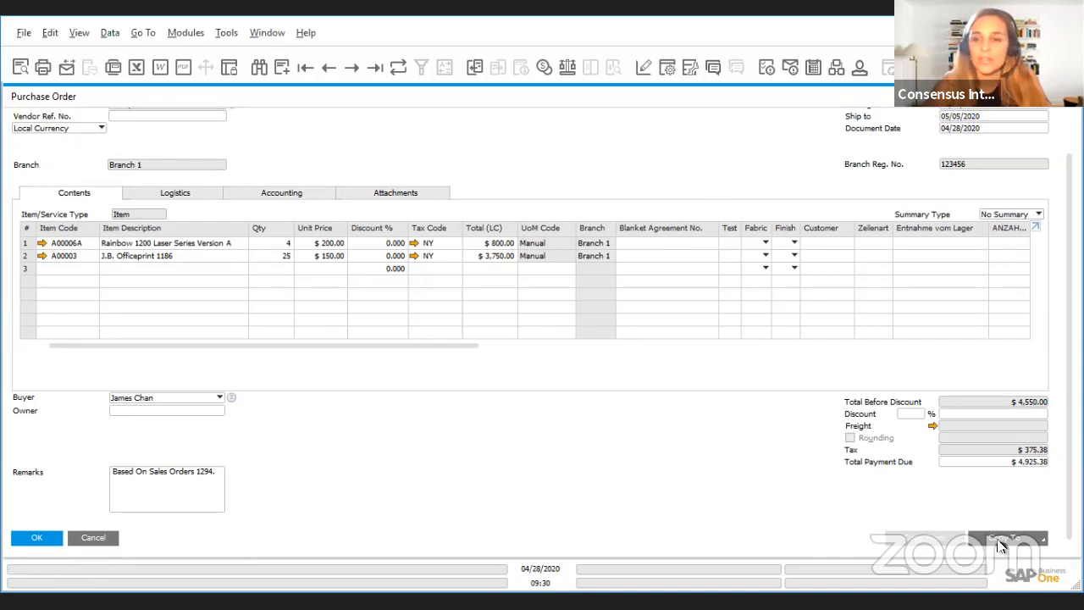
{"action": "left_click", "coordinate": [1006, 539]}
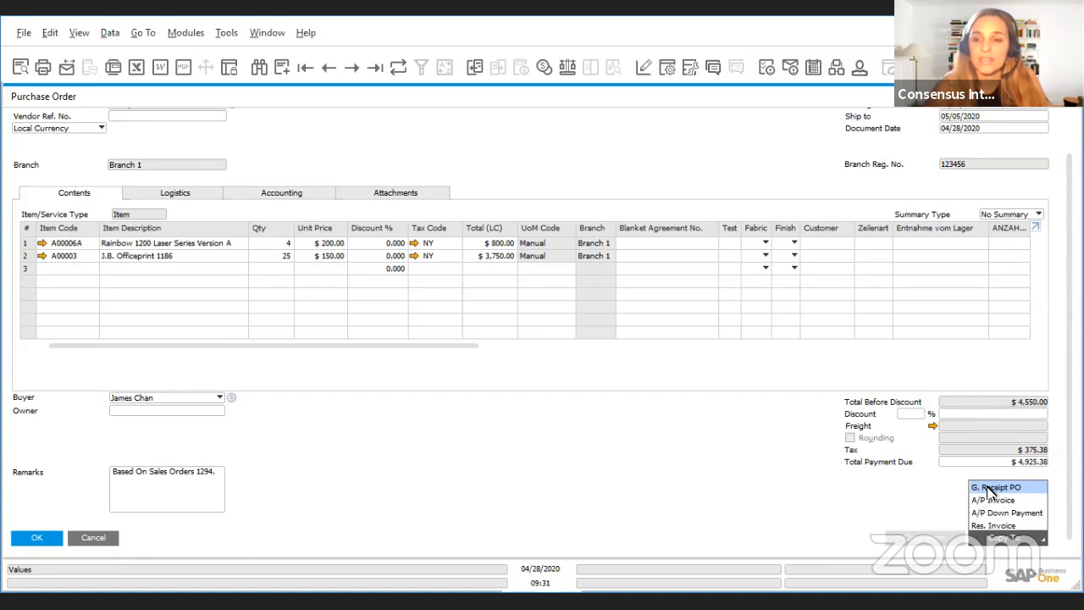
- Copy the order into a goods receipt PO and add it, confirming twice past the batch/serial error
{"action": "left_click", "coordinate": [994, 486]}
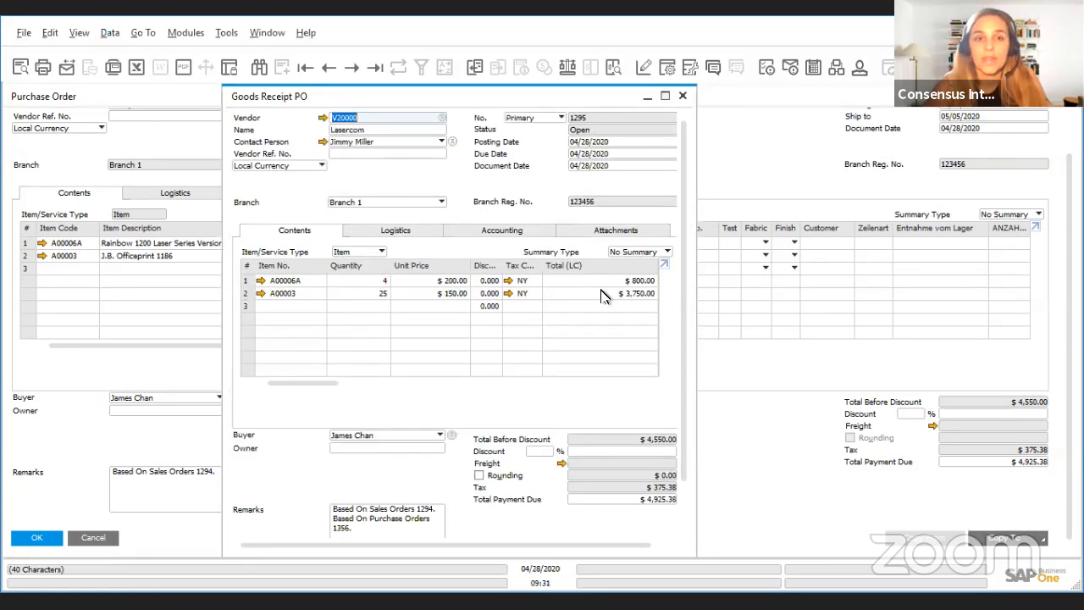
{"action": "mouse_move", "coordinate": [566, 291]}
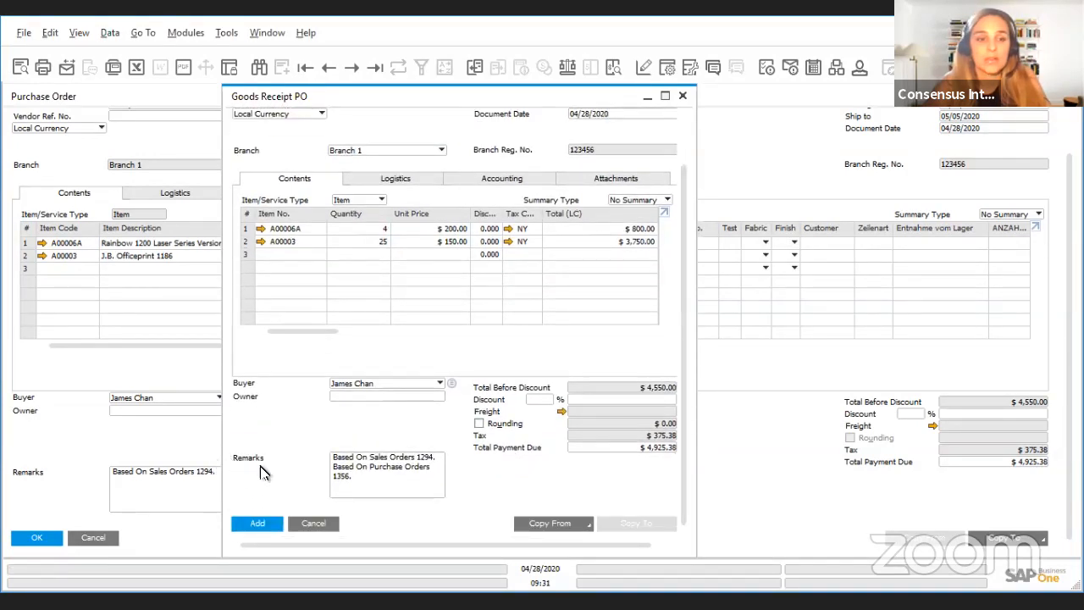
{"action": "left_click", "coordinate": [258, 522]}
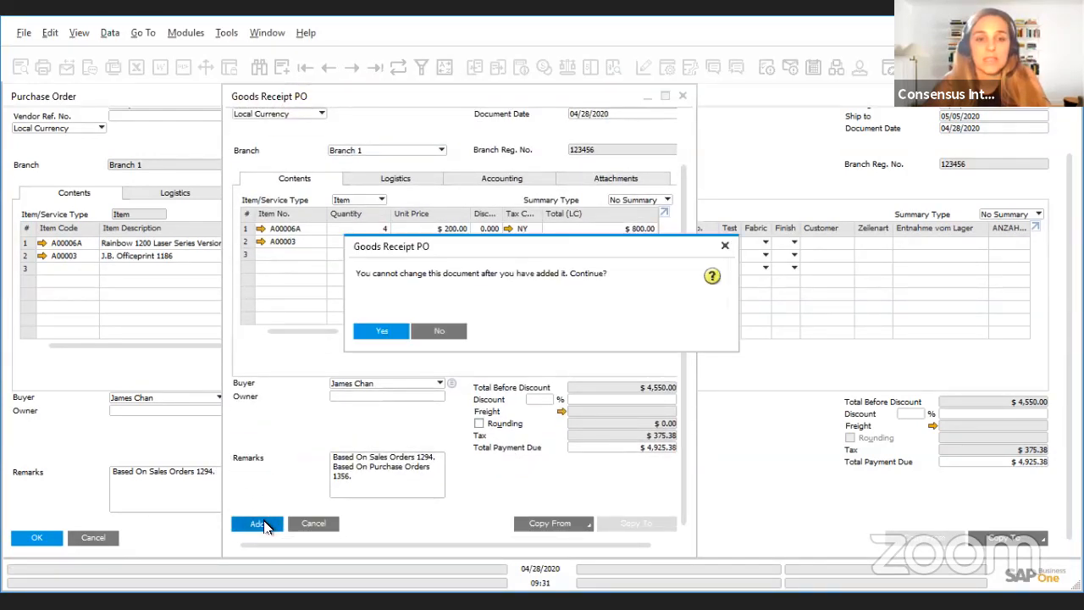
{"action": "left_click", "coordinate": [379, 330]}
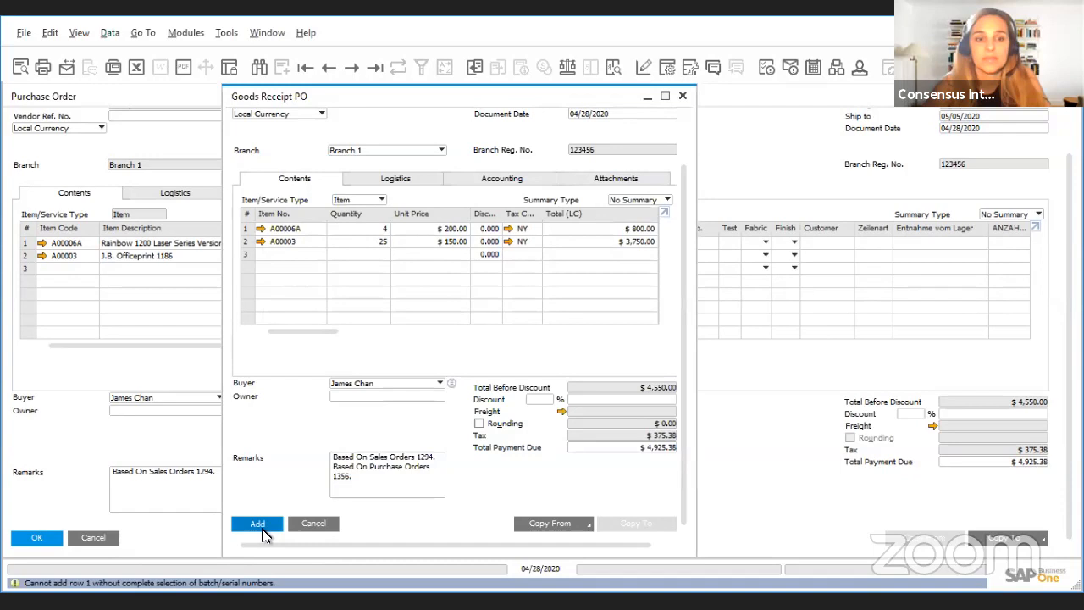
{"action": "left_click", "coordinate": [258, 524]}
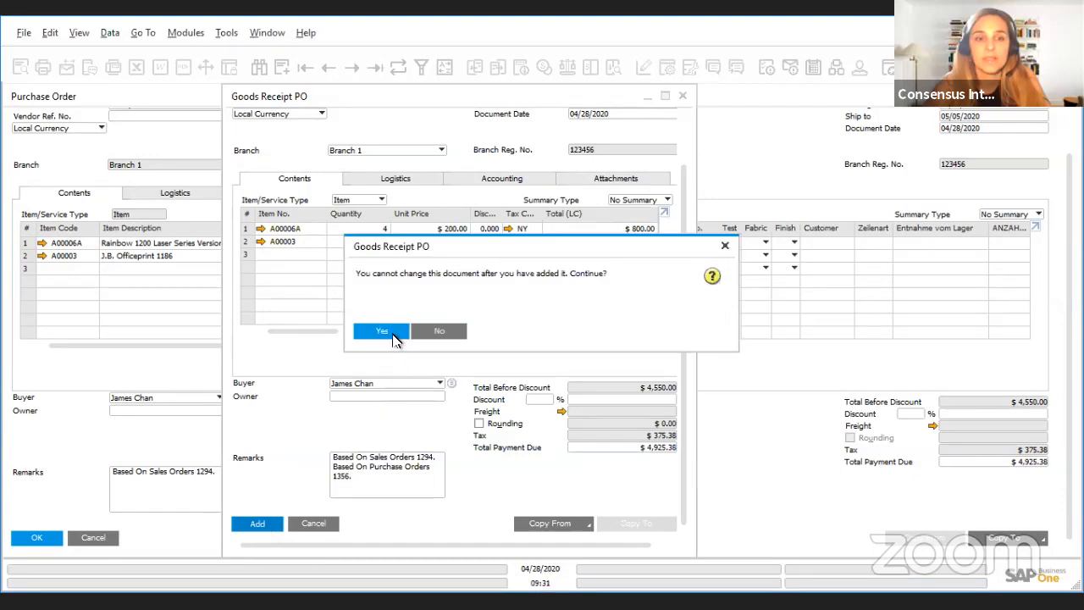
{"action": "left_click", "coordinate": [381, 330]}
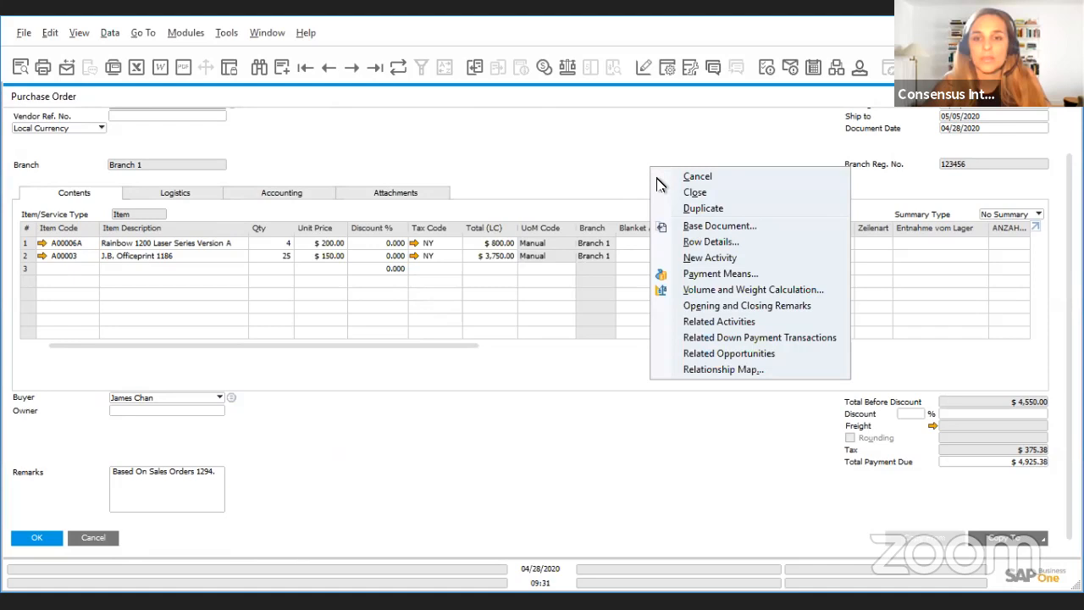
{"action": "mouse_move", "coordinate": [721, 369]}
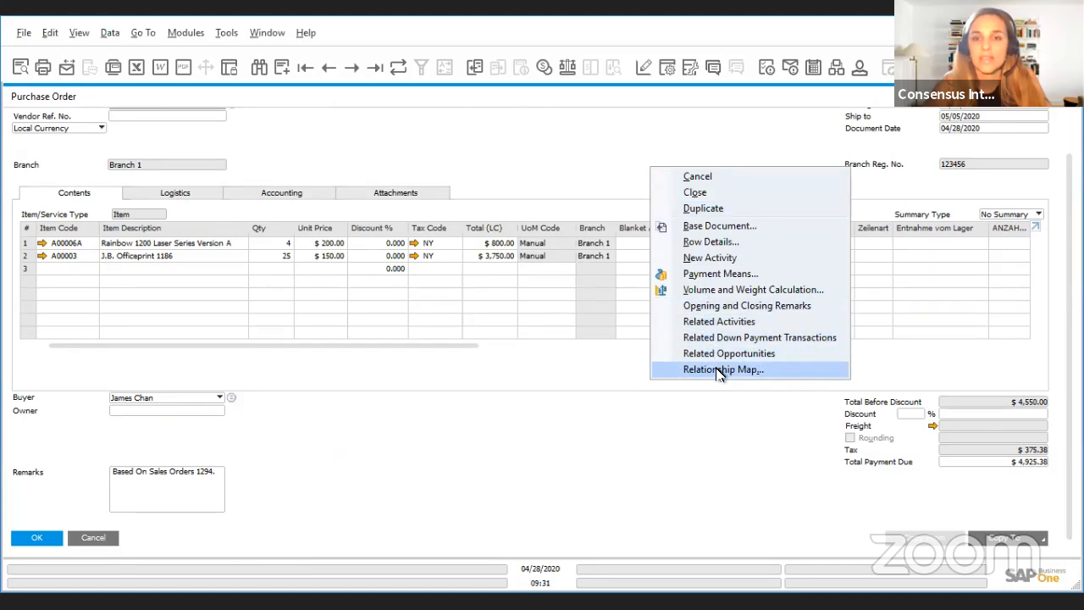
- Show the relationship map linking sales order 1294 to purchase orders 1356 and 1355
{"action": "left_click", "coordinate": [721, 369]}
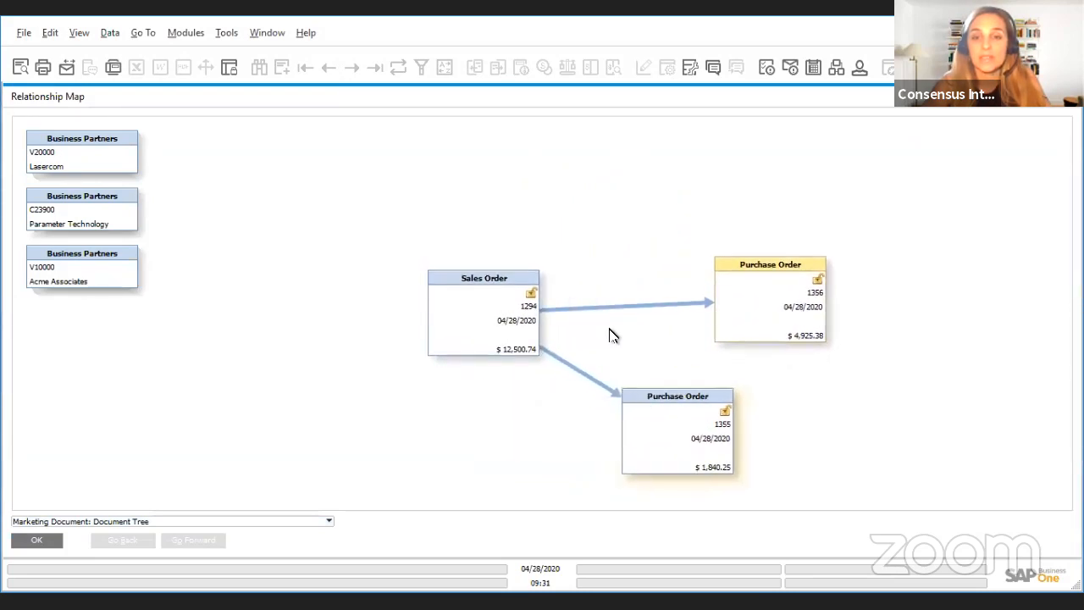
{"action": "mouse_move", "coordinate": [518, 347]}
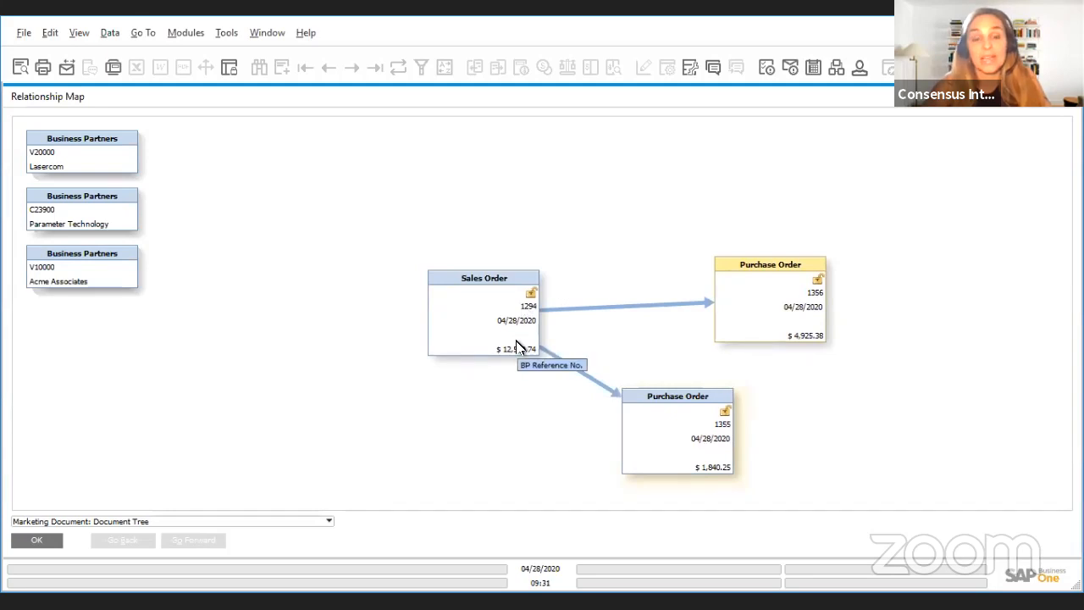
{"action": "mouse_move", "coordinate": [515, 312]}
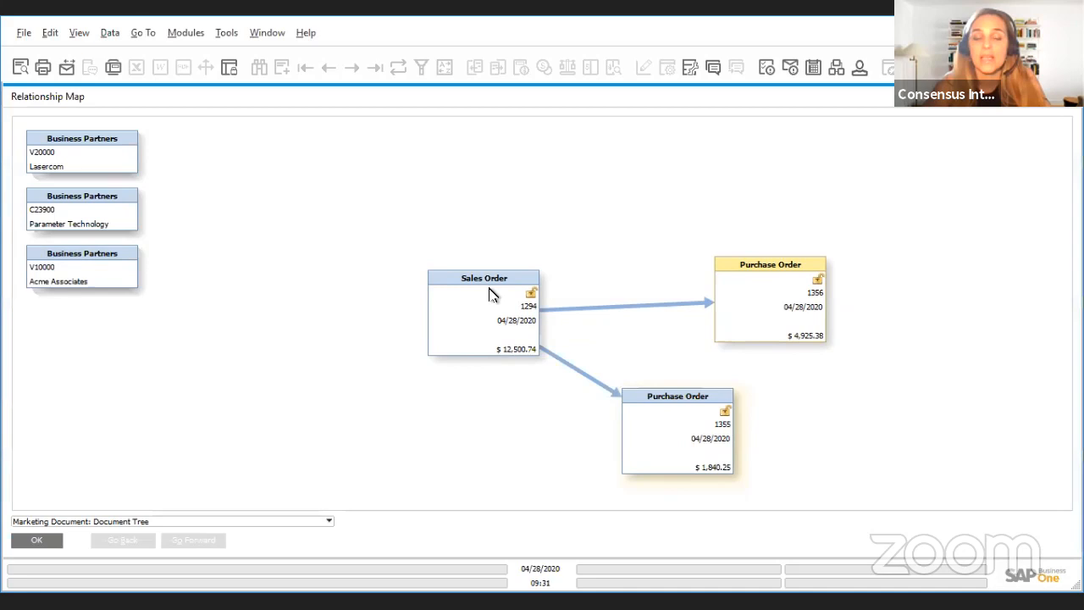
{"action": "mouse_move", "coordinate": [466, 325]}
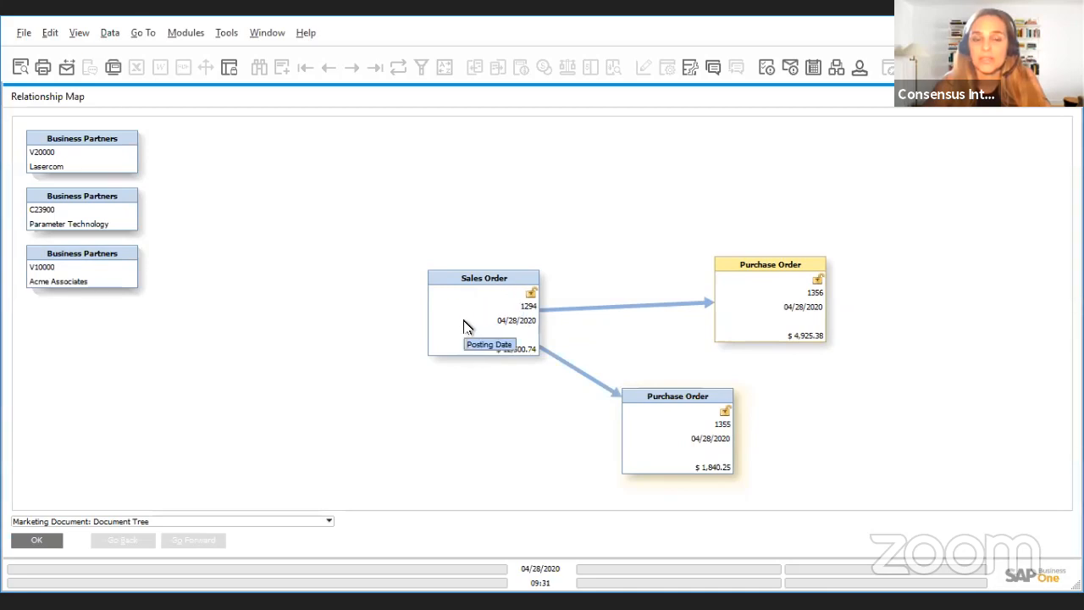
{"action": "mouse_move", "coordinate": [518, 307]}
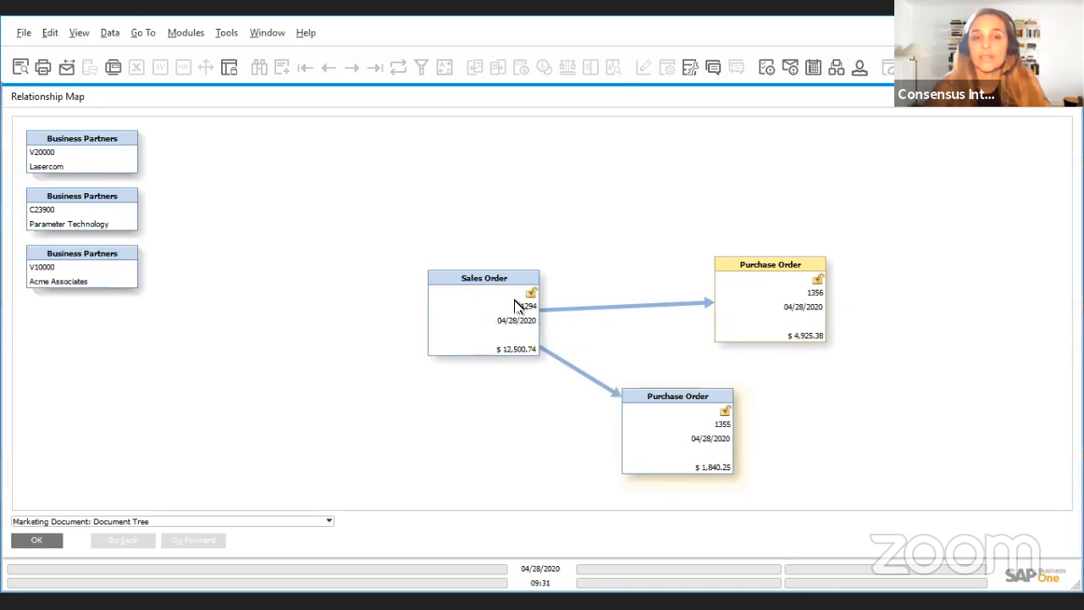
{"action": "mouse_move", "coordinate": [793, 330]}
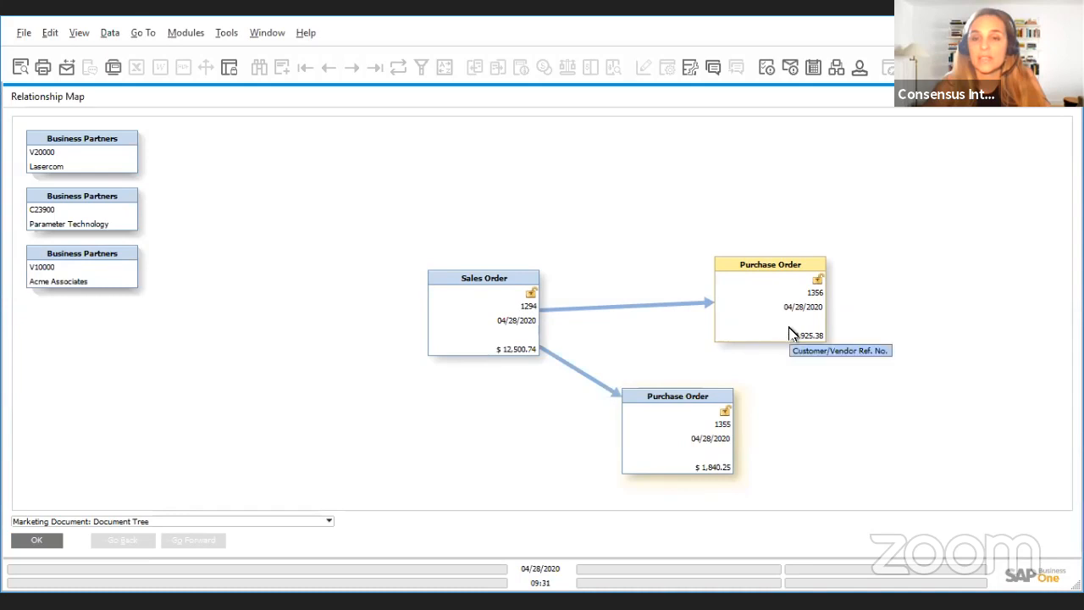
{"action": "mouse_move", "coordinate": [771, 317]}
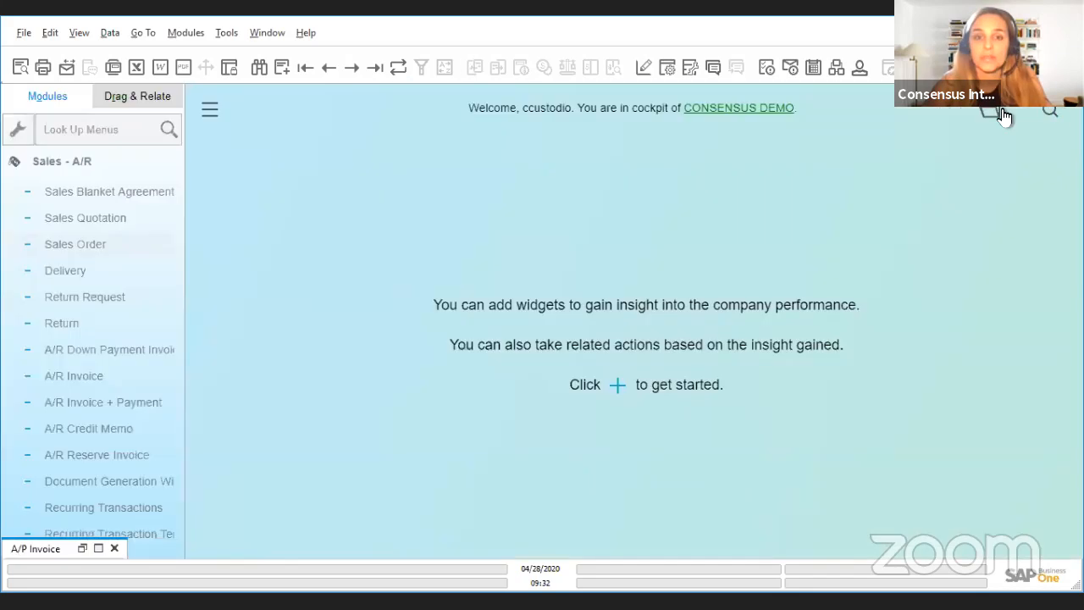
{"action": "left_click", "coordinate": [108, 534]}
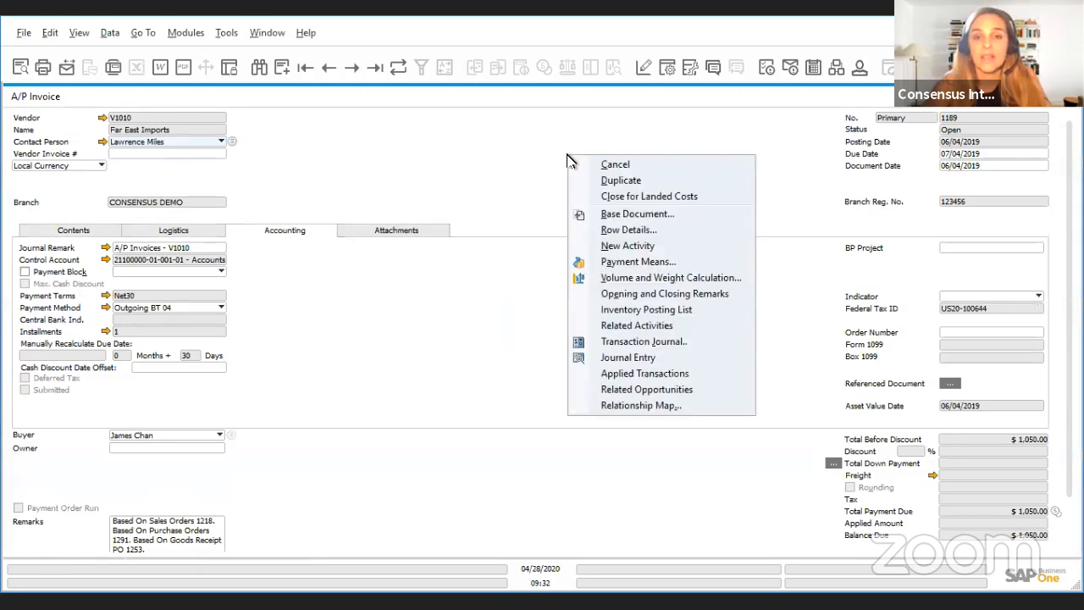
{"action": "mouse_move", "coordinate": [641, 405]}
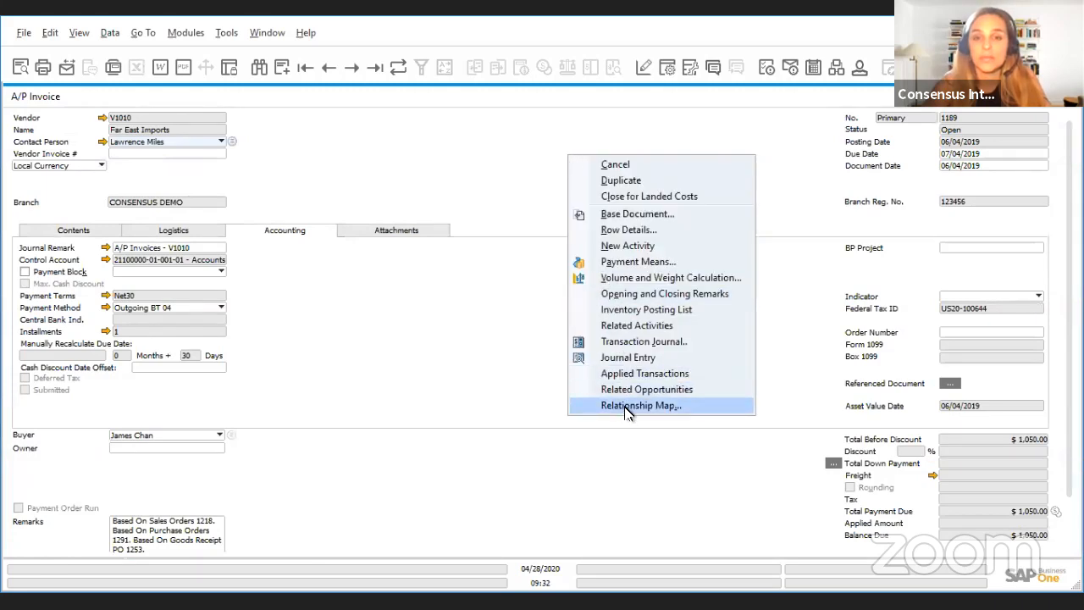
{"action": "left_click", "coordinate": [640, 404]}
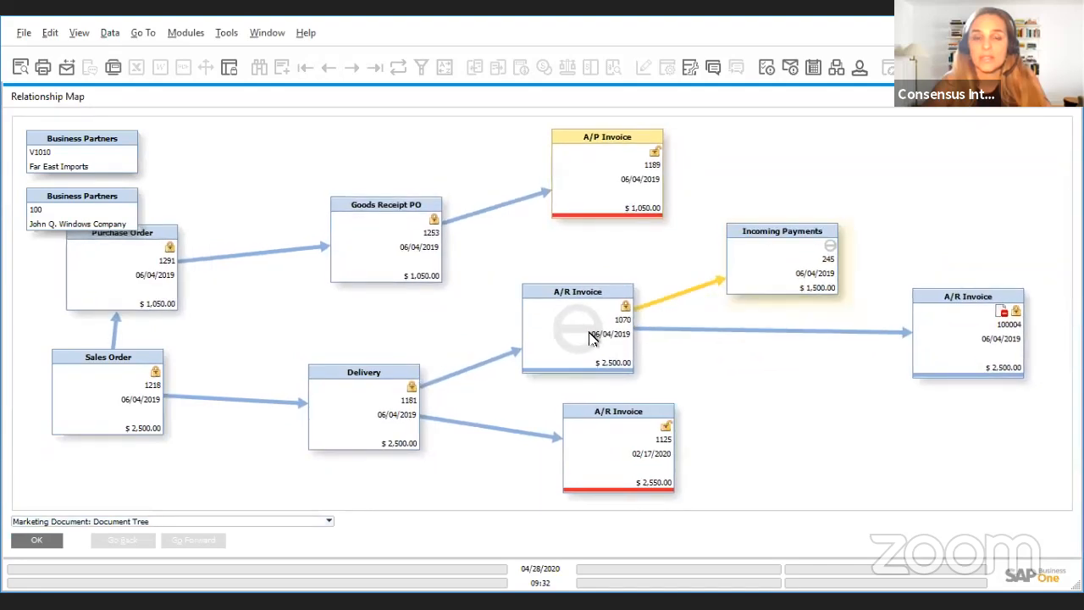
{"action": "mouse_move", "coordinate": [455, 450]}
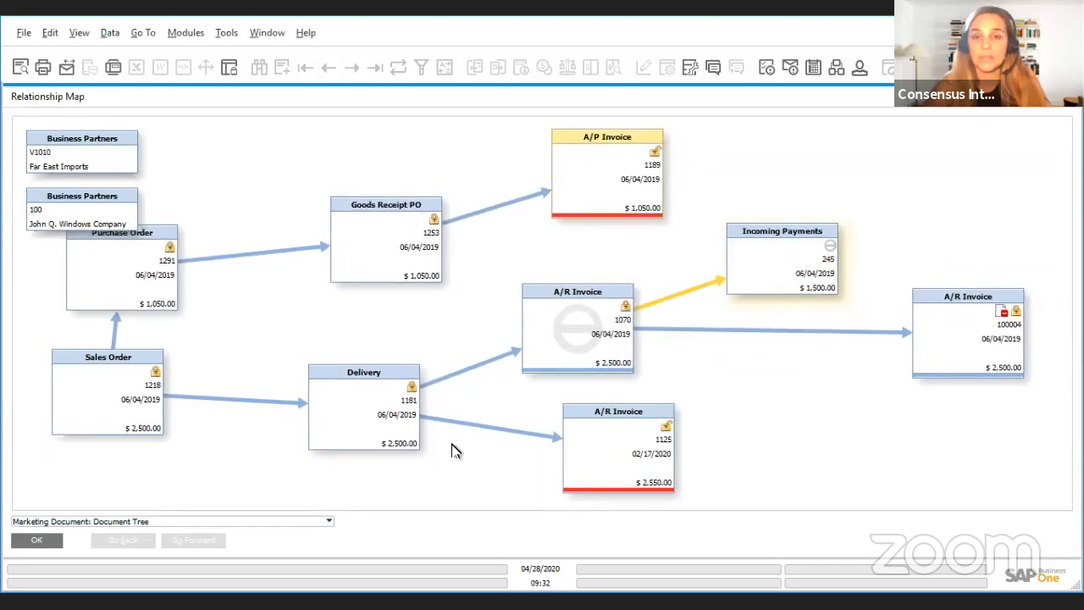
{"action": "mouse_move", "coordinate": [144, 296]}
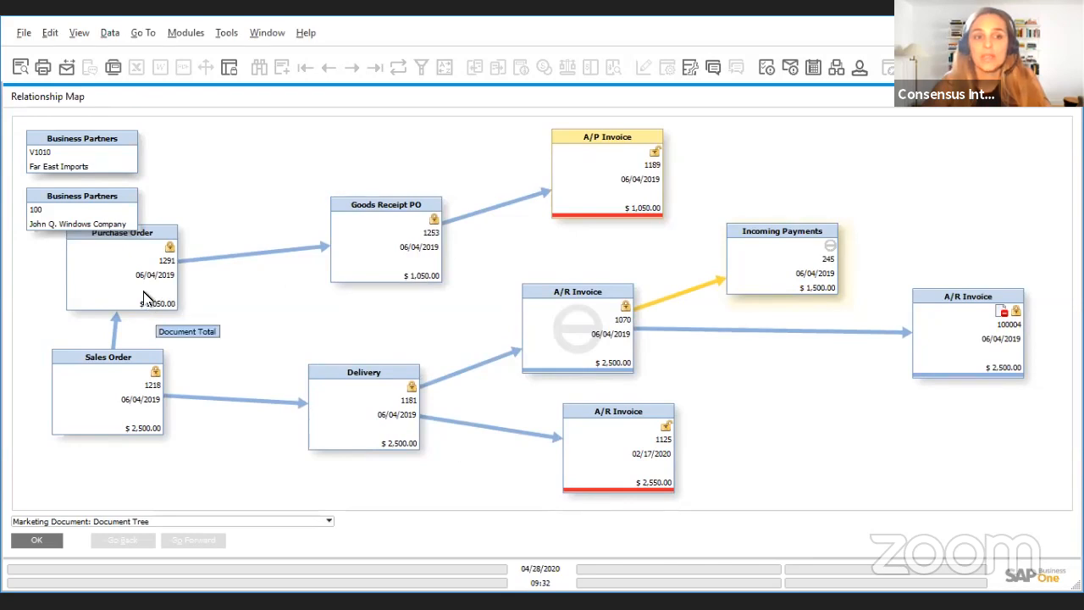
{"action": "mouse_move", "coordinate": [629, 188]}
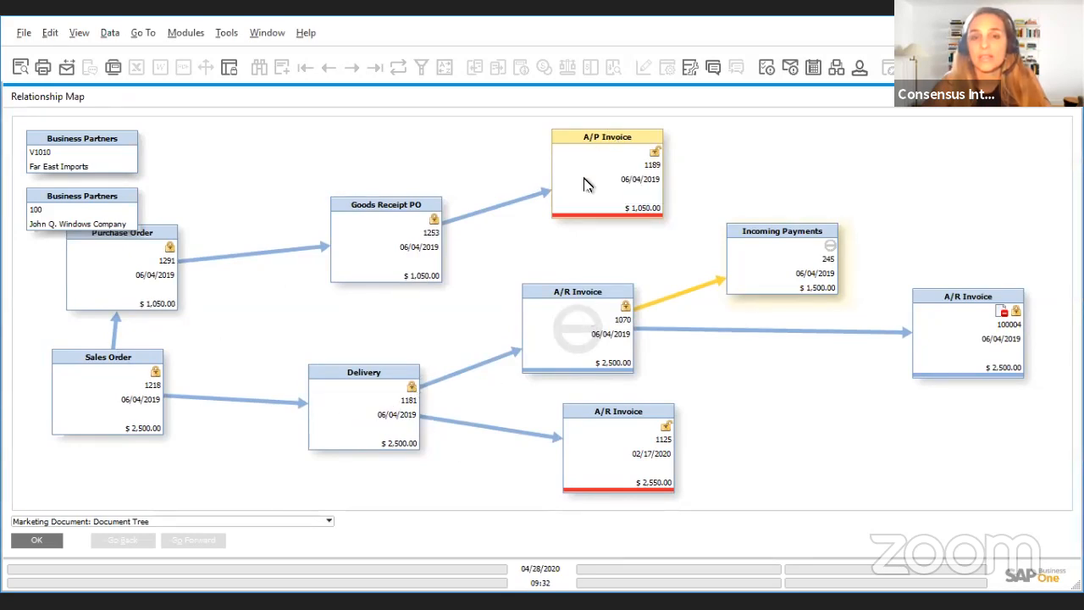
{"action": "mouse_move", "coordinate": [132, 350]}
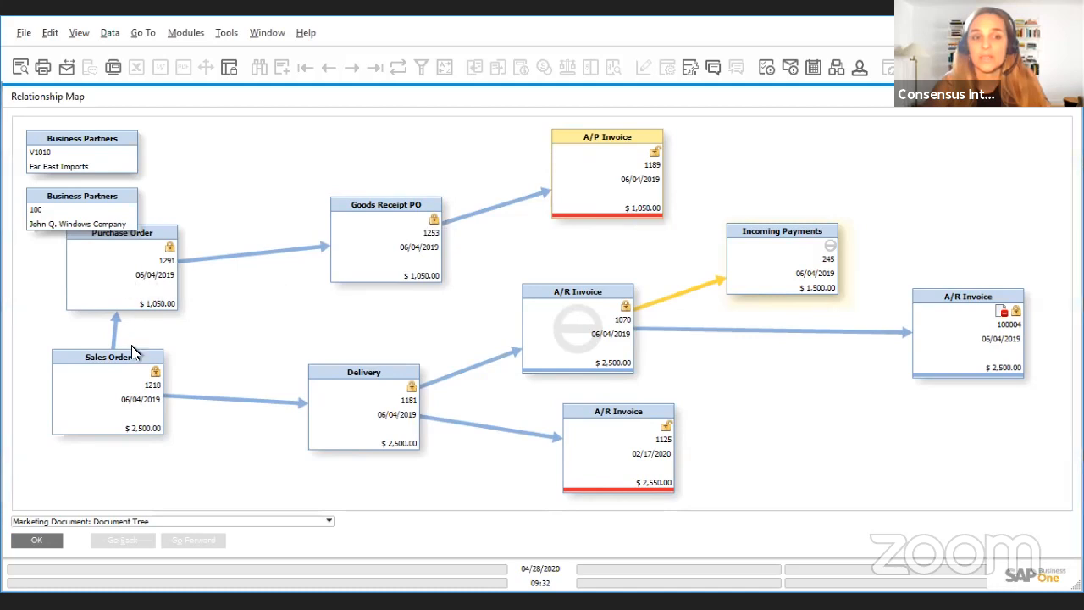
{"action": "mouse_move", "coordinate": [584, 194]}
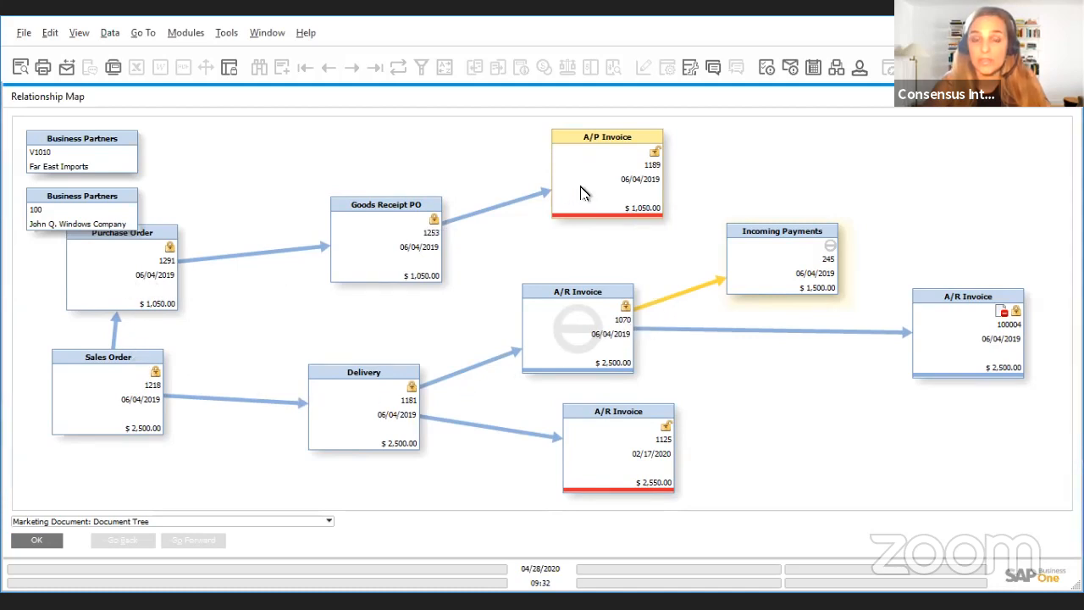
{"action": "mouse_move", "coordinate": [583, 193]}
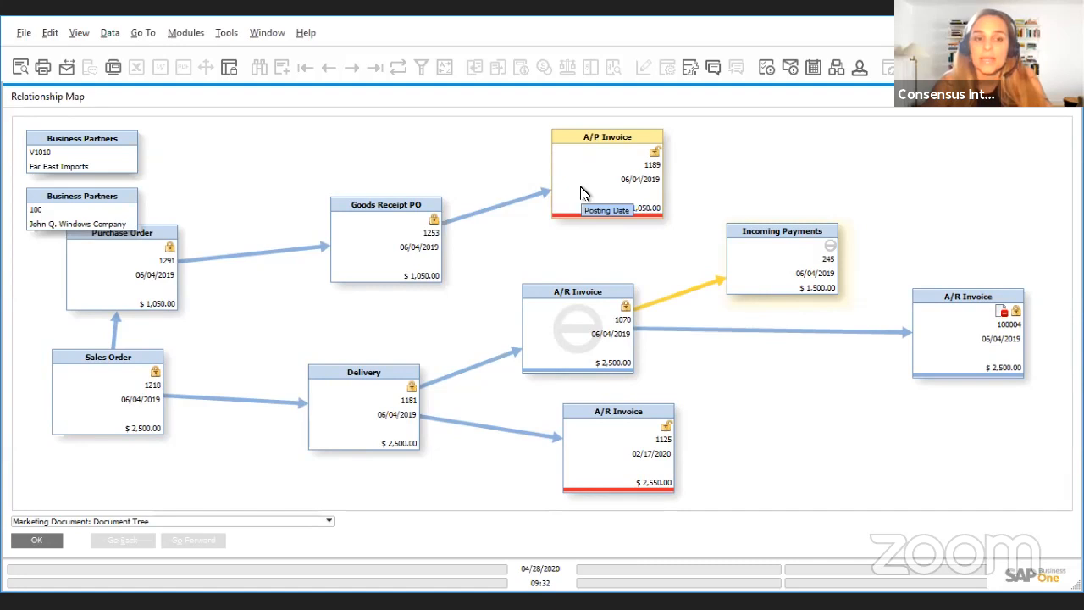
{"action": "mouse_move", "coordinate": [314, 520]}
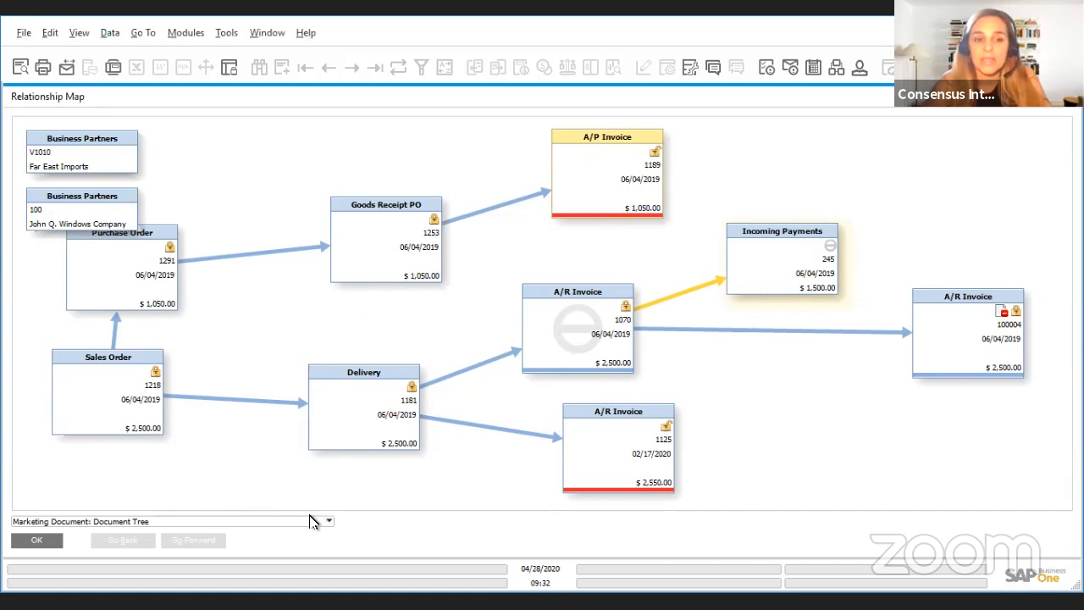
{"action": "mouse_move", "coordinate": [151, 537]}
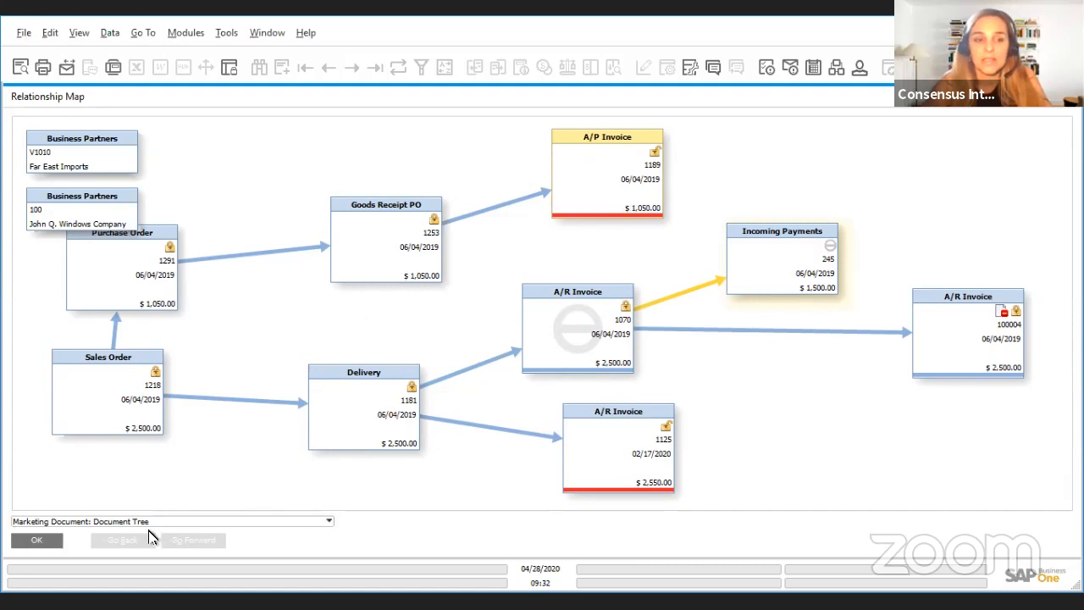
{"action": "mouse_move", "coordinate": [329, 520]}
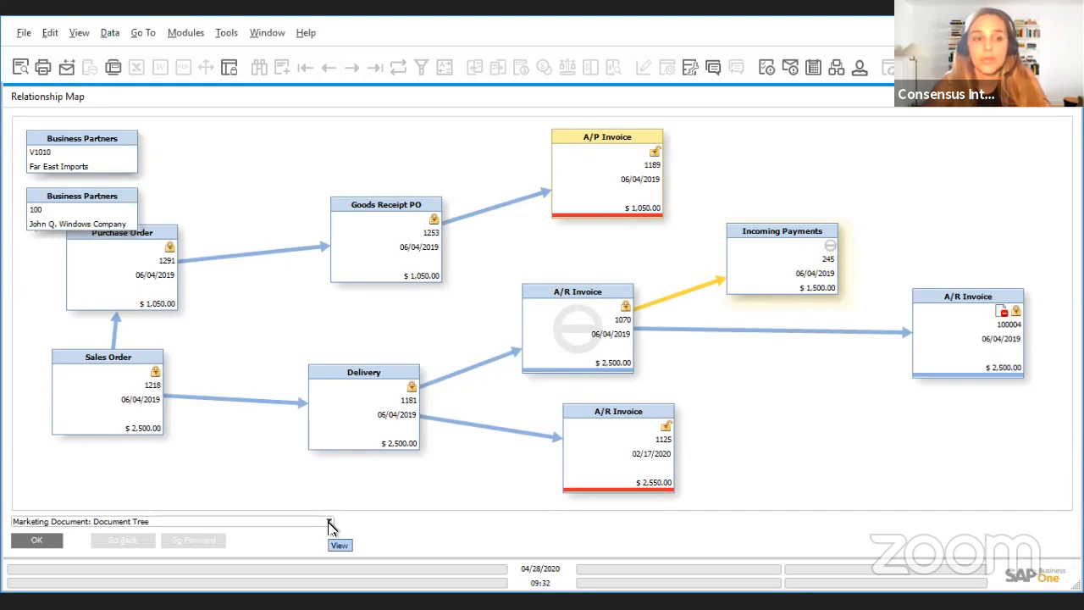
{"action": "mouse_move", "coordinate": [733, 461]}
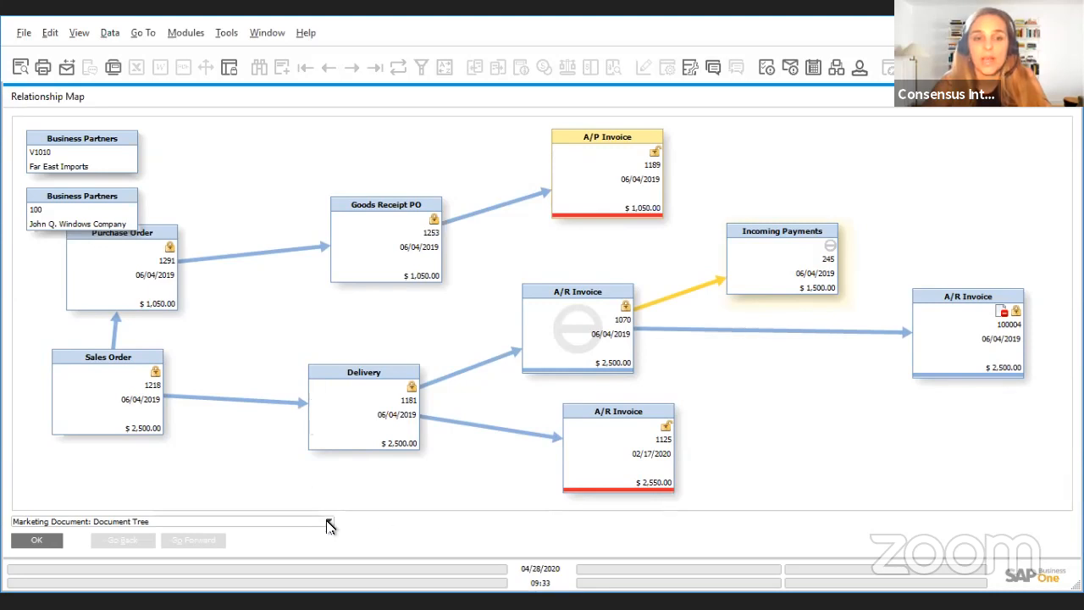
{"action": "left_click", "coordinate": [329, 521]}
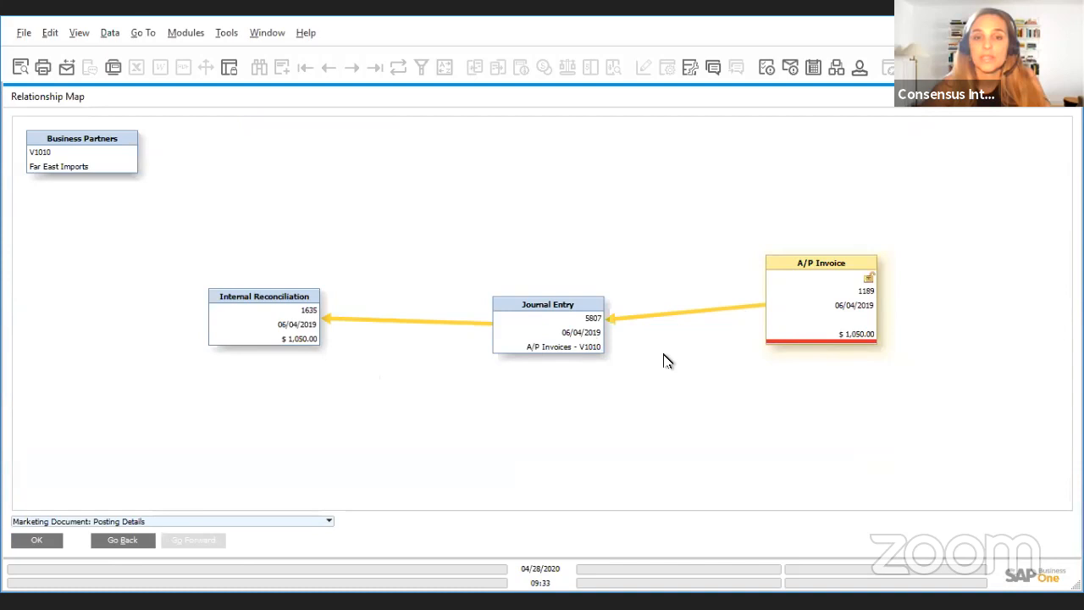
{"action": "mouse_move", "coordinate": [840, 264]}
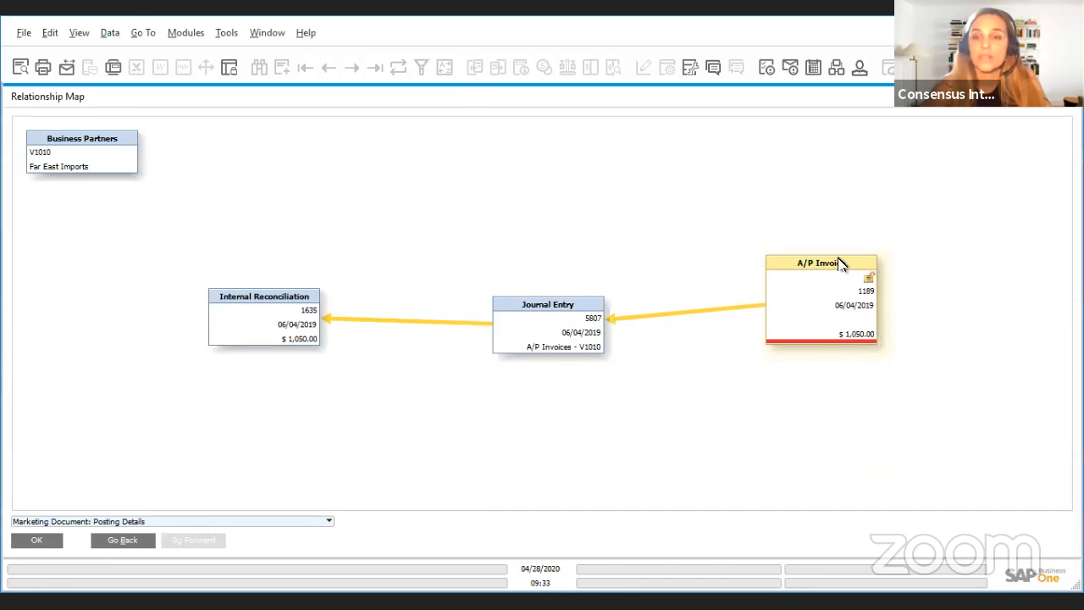
{"action": "mouse_move", "coordinate": [859, 296]}
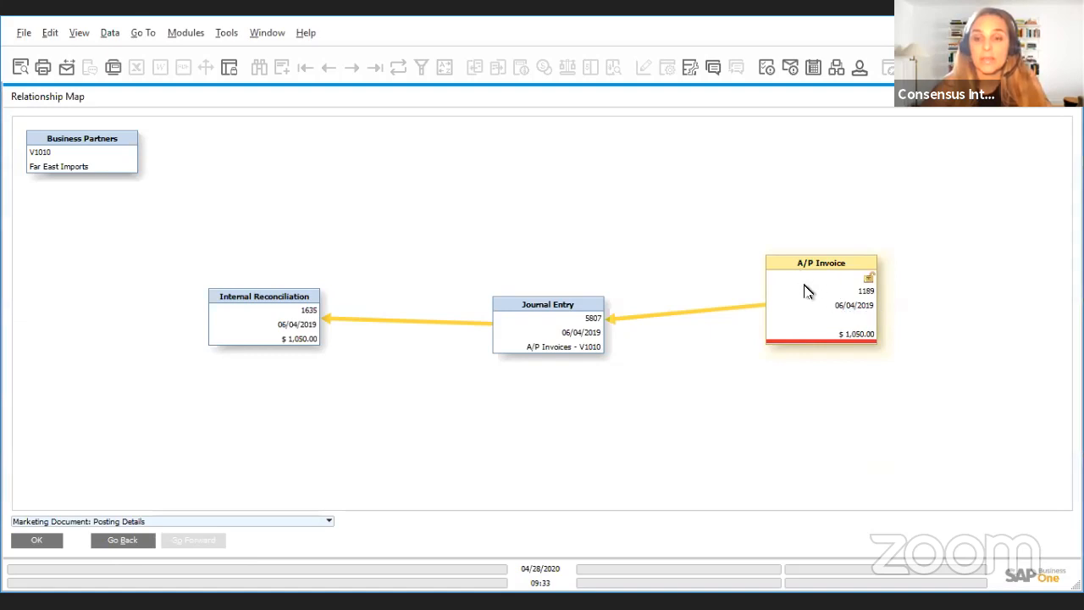
{"action": "mouse_move", "coordinate": [803, 308]}
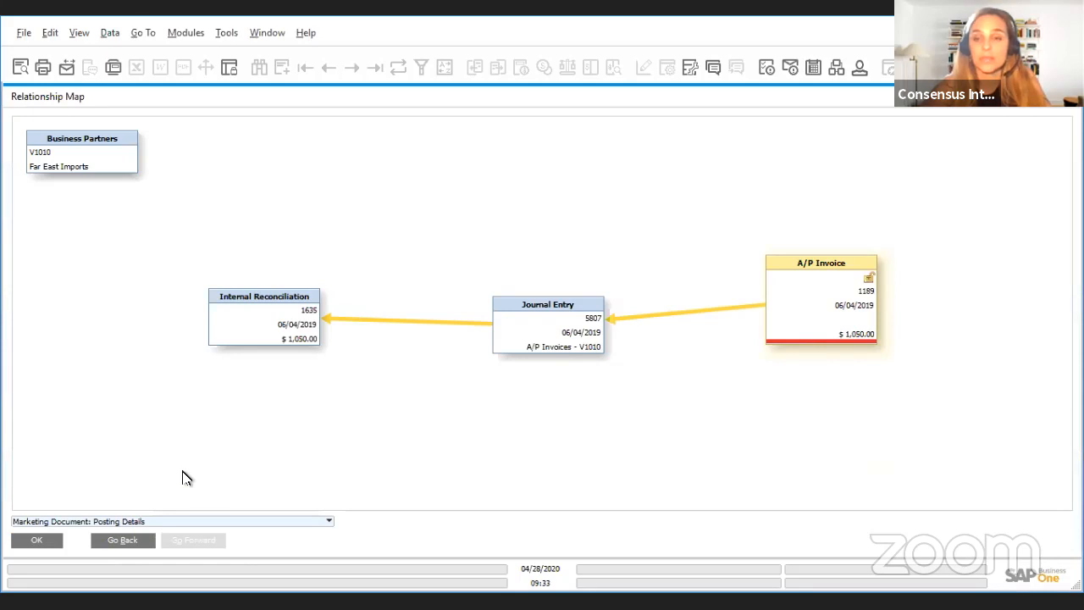
{"action": "mouse_move", "coordinate": [708, 306]}
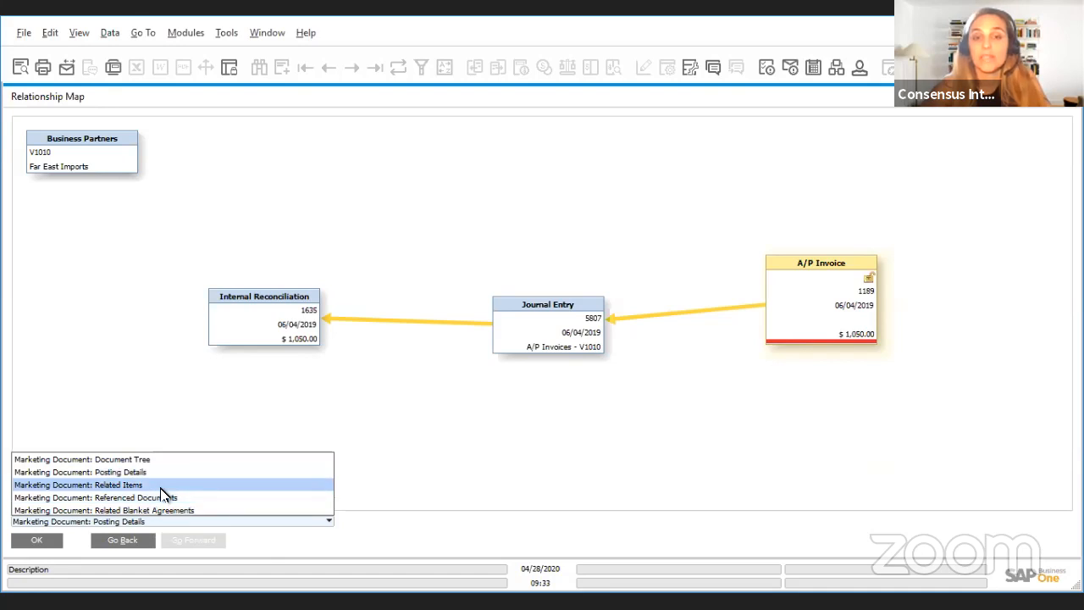
- Switch the map to Related Items, linking A/P invoice 1189 to PC Kit w/ Sound, and reopen the views list
{"action": "left_click", "coordinate": [78, 485]}
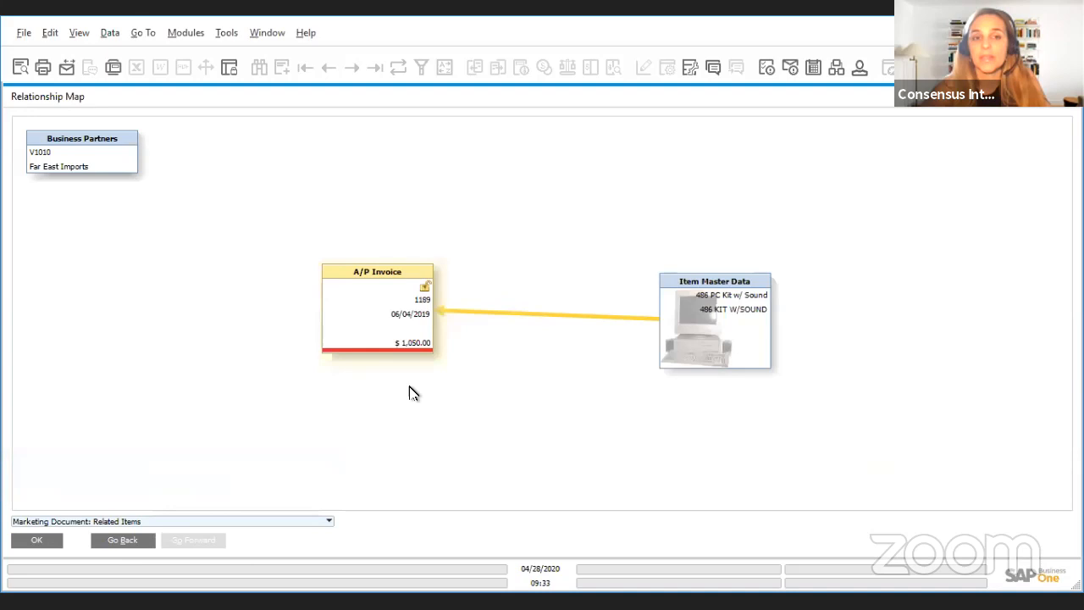
{"action": "mouse_move", "coordinate": [732, 363]}
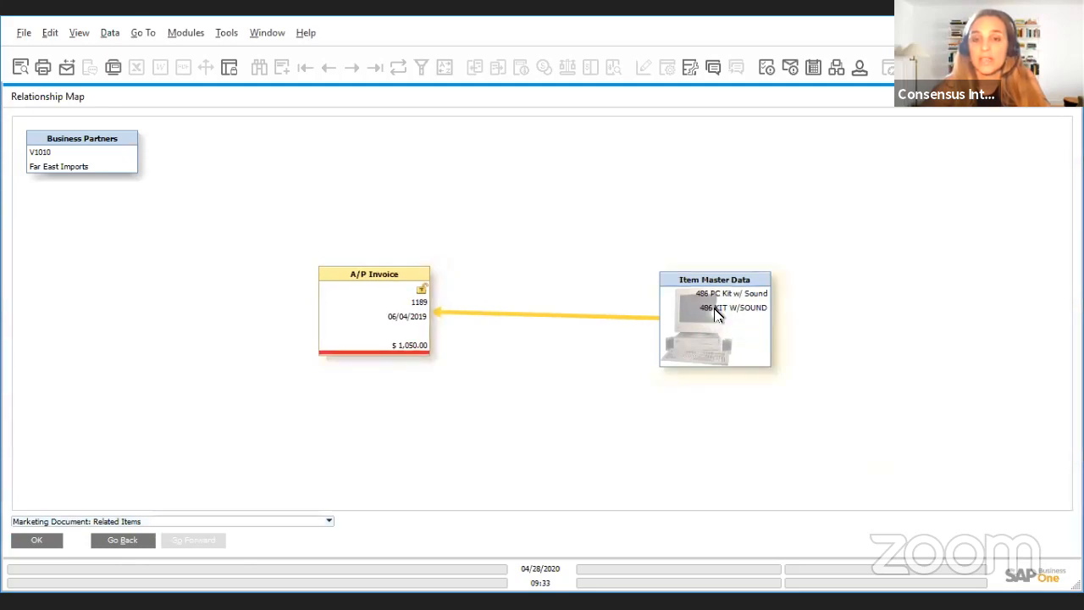
{"action": "double_click", "coordinate": [715, 308]}
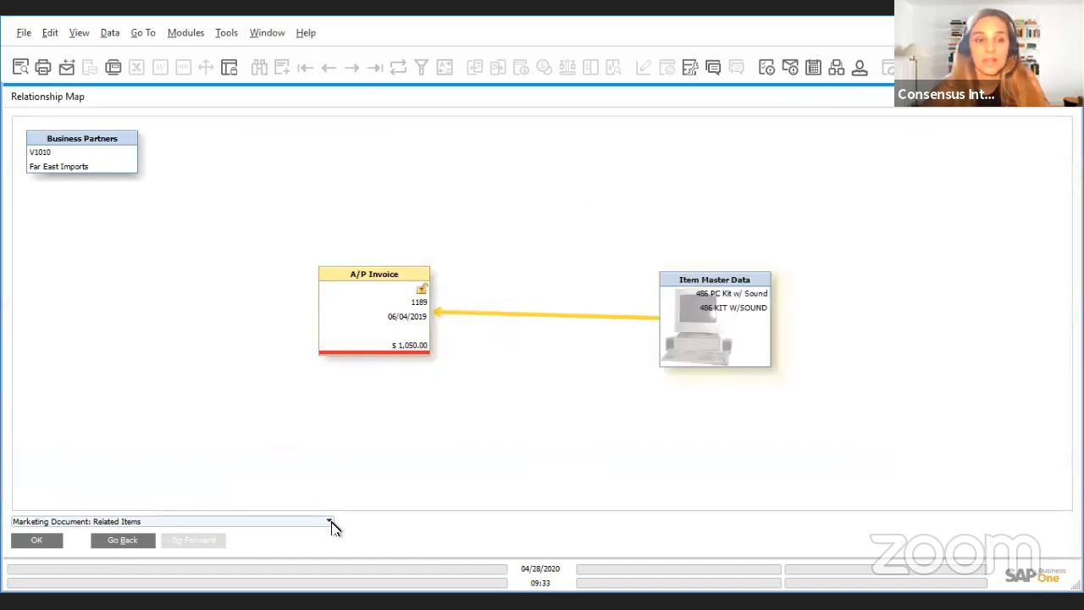
{"action": "left_click", "coordinate": [329, 522]}
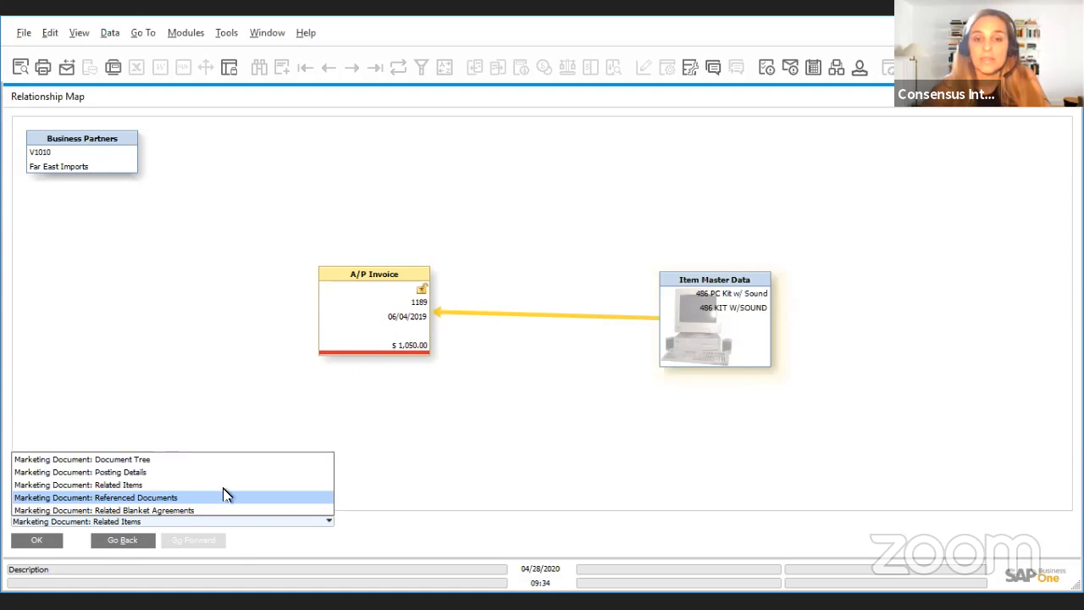
- Switch the map to Referenced Documents, revealing the invoice's link to an A/P credit memo
{"action": "left_click", "coordinate": [95, 498]}
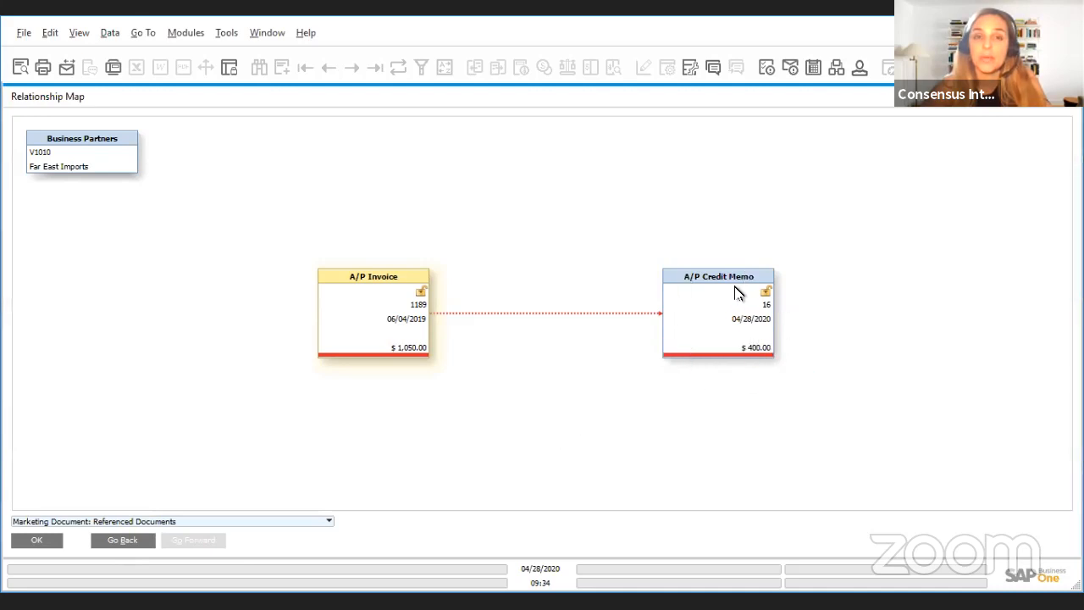
{"action": "mouse_move", "coordinate": [451, 321]}
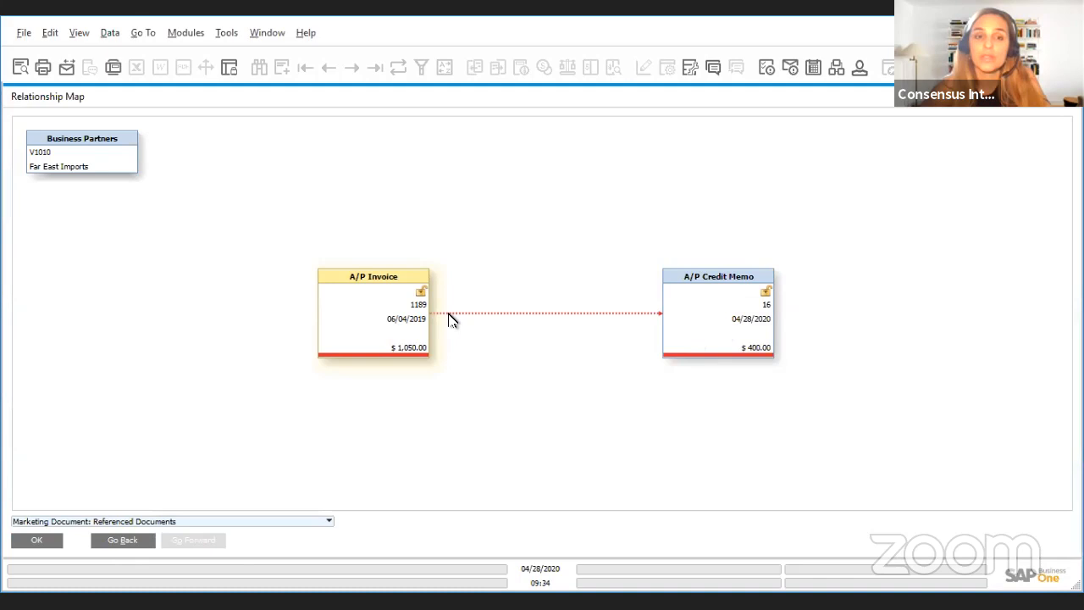
{"action": "mouse_move", "coordinate": [437, 330]}
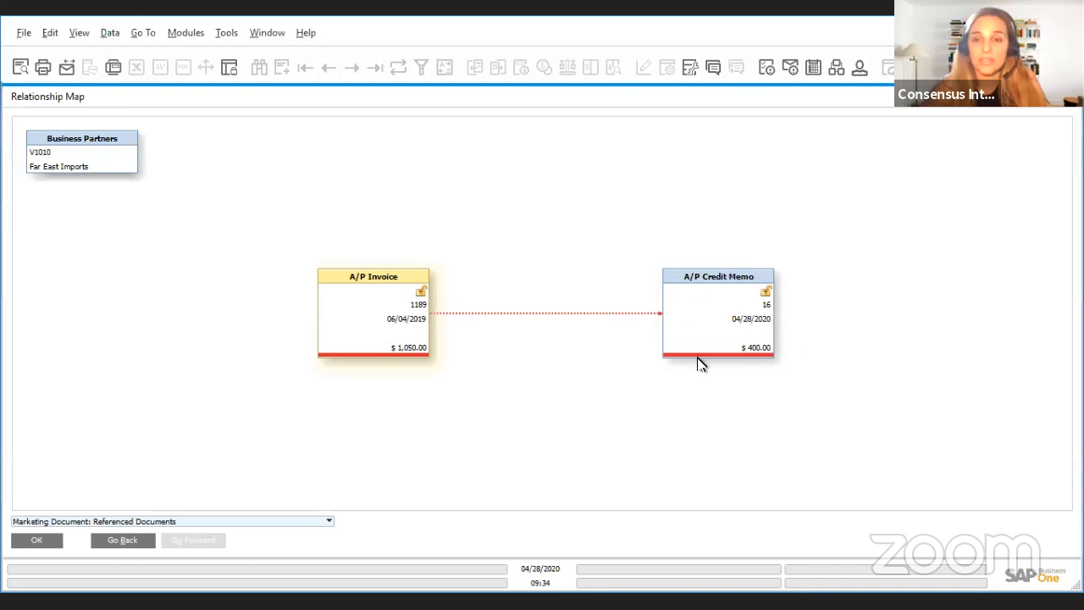
{"action": "mouse_move", "coordinate": [413, 347]}
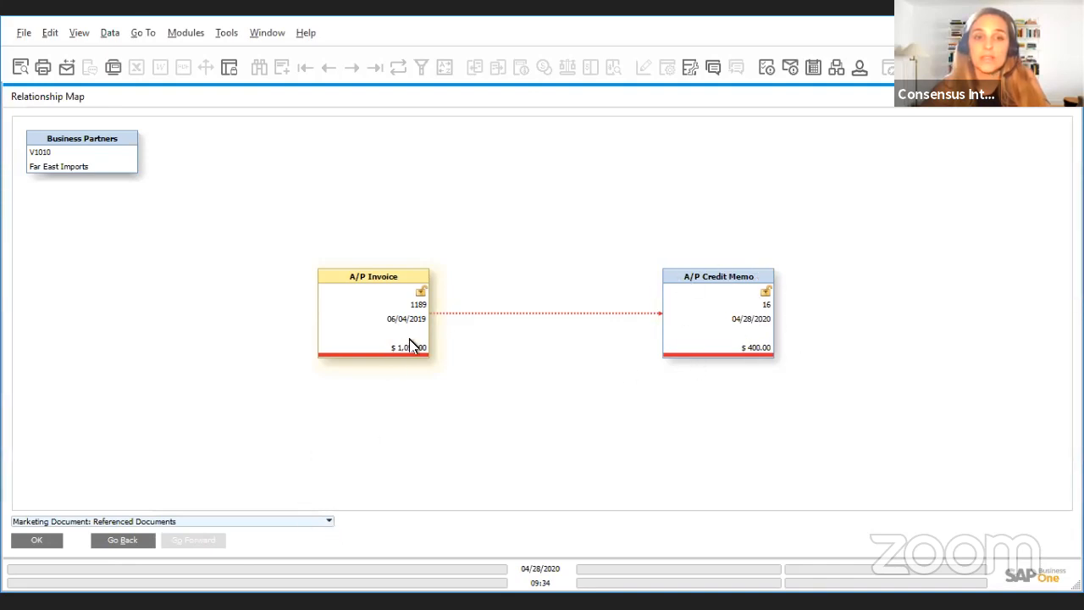
{"action": "mouse_move", "coordinate": [350, 474]}
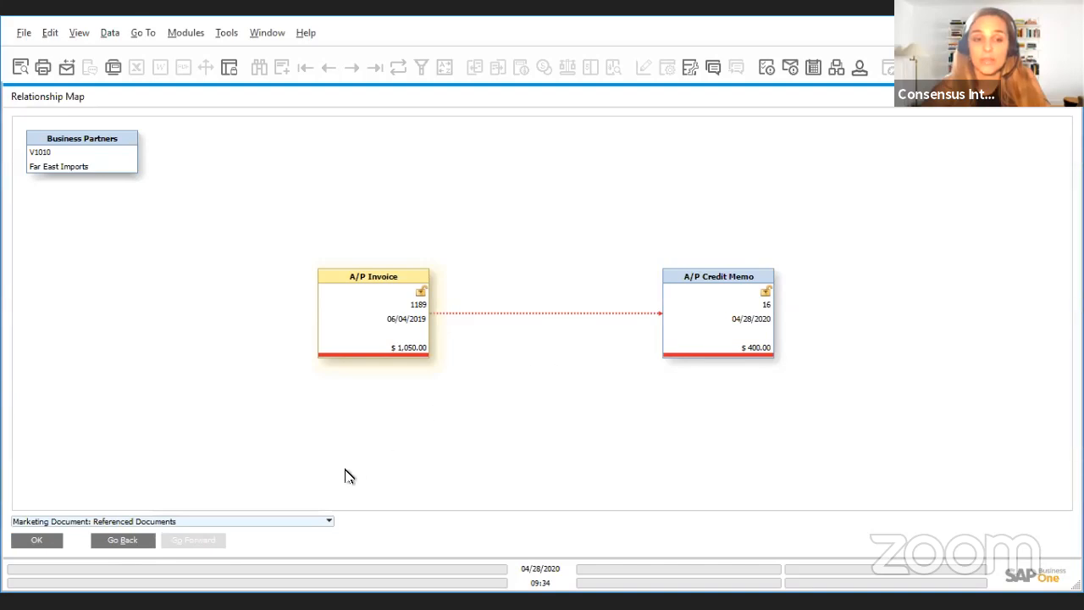
{"action": "mouse_move", "coordinate": [438, 325]}
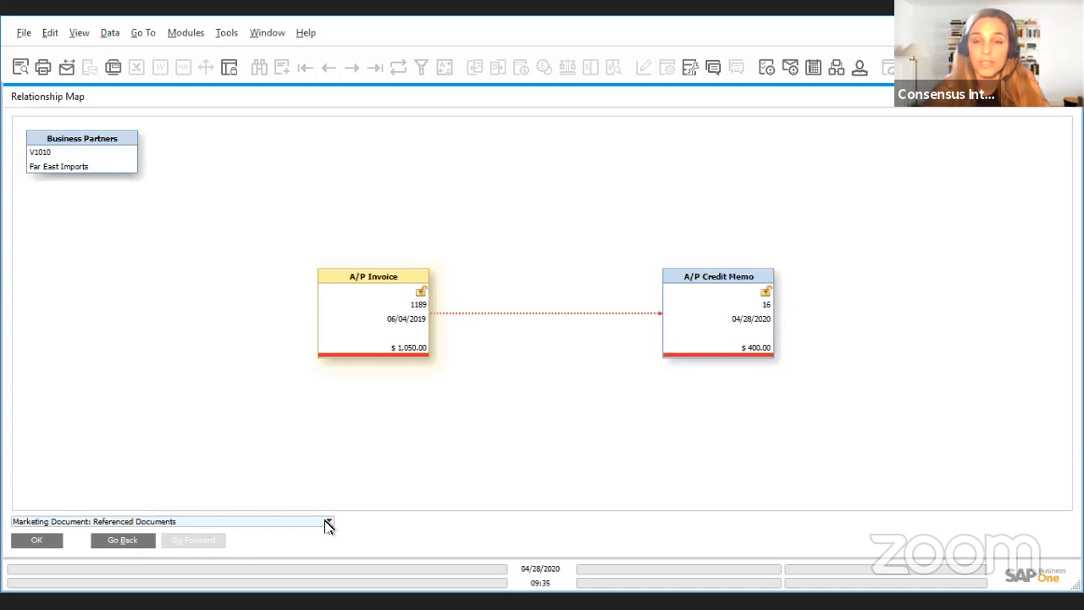
{"action": "mouse_move", "coordinate": [151, 515]}
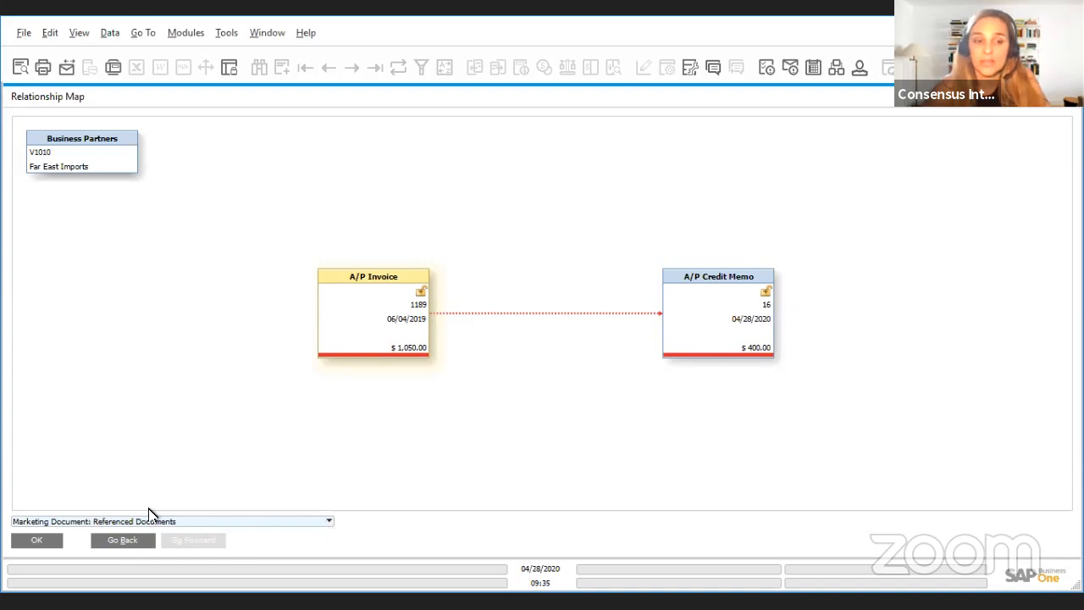
{"action": "mouse_move", "coordinate": [886, 171]}
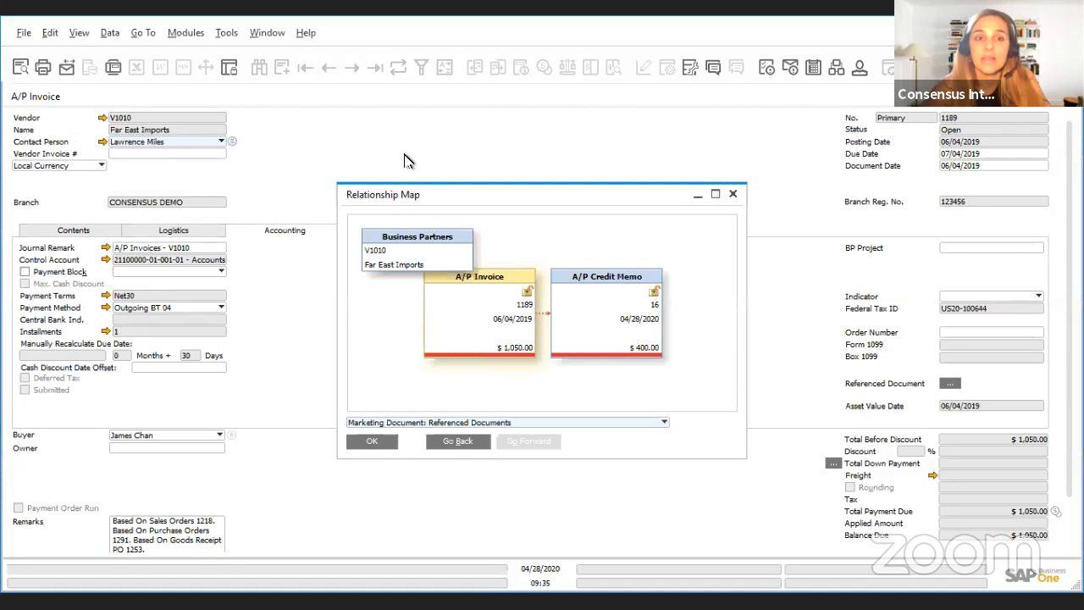
{"action": "mouse_move", "coordinate": [705, 187]}
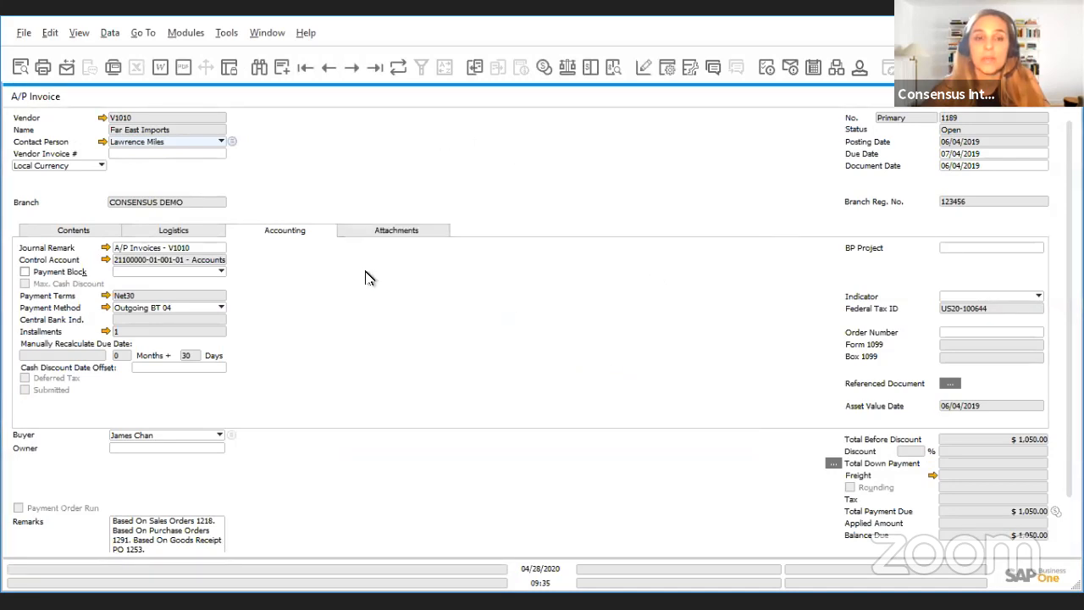
{"action": "mouse_move", "coordinate": [247, 244]}
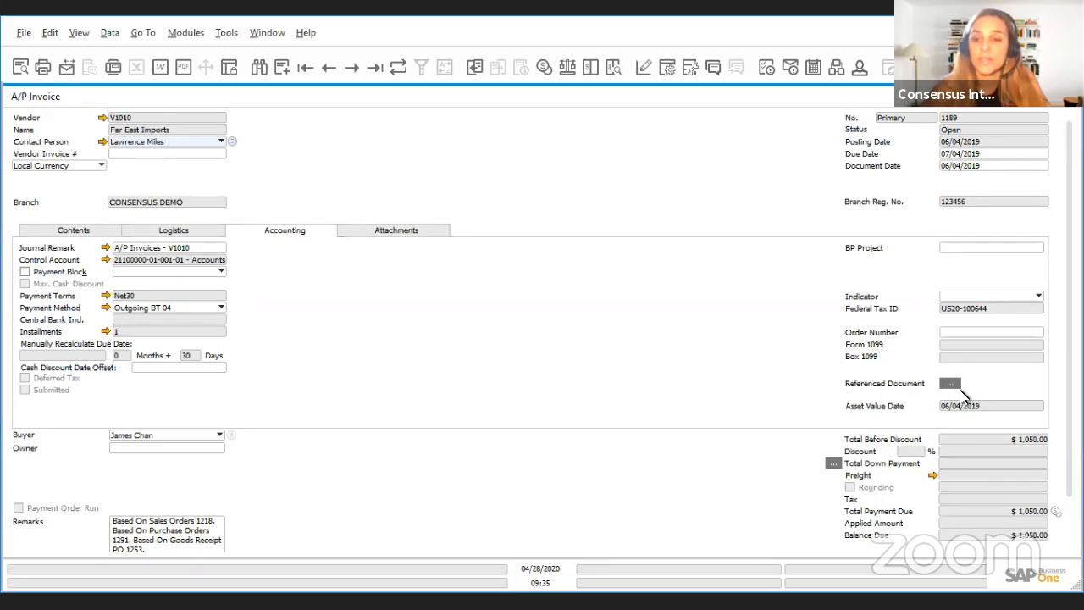
- Bring up the reference information for A/P invoice 1189
{"action": "left_click", "coordinate": [949, 383]}
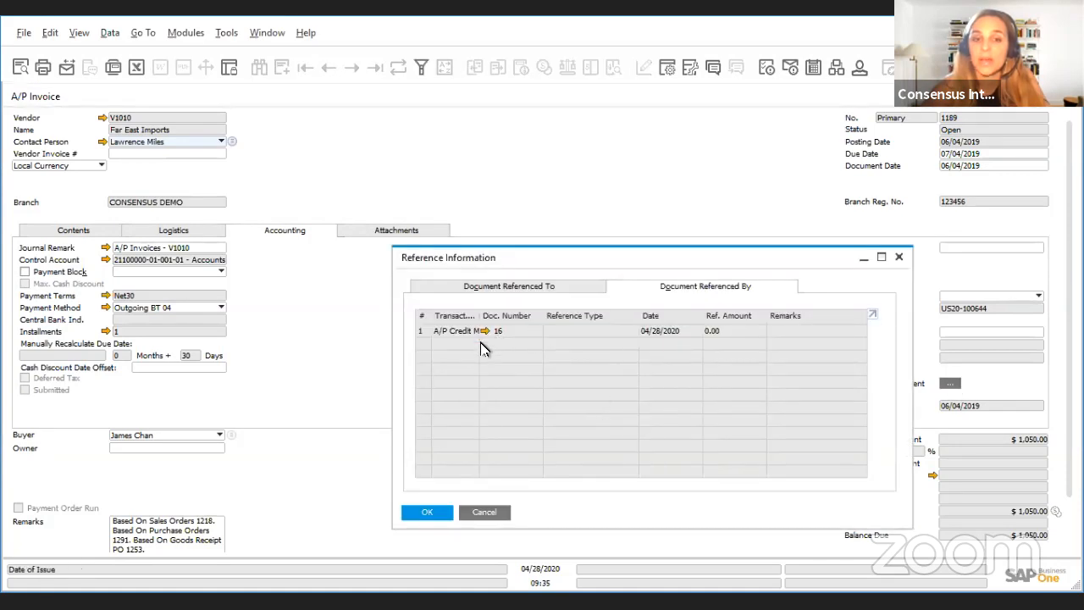
{"action": "mouse_move", "coordinate": [459, 349]}
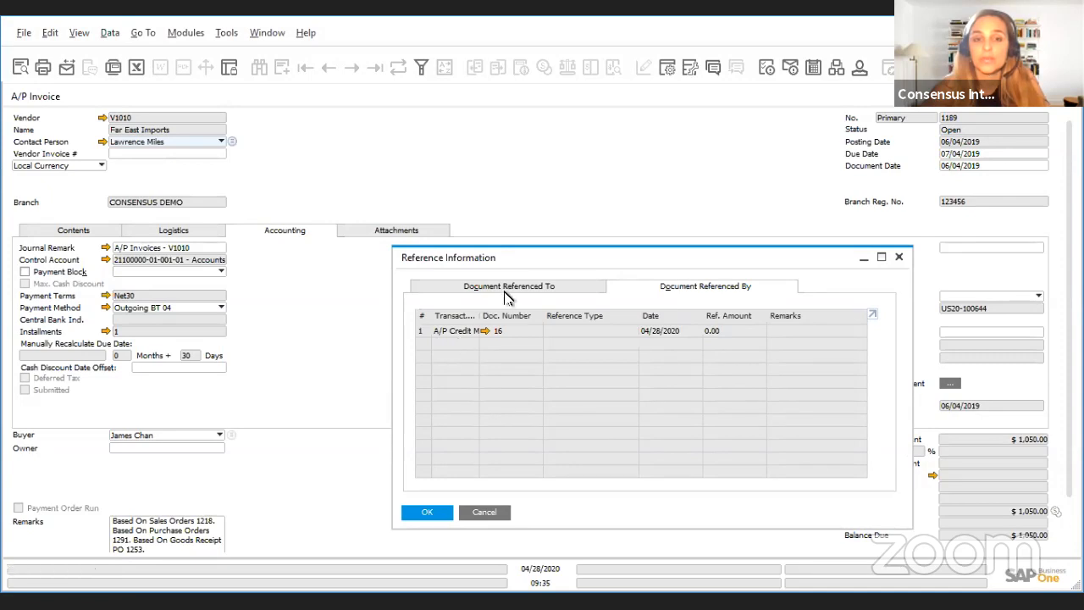
- Review Document Referenced By, then return to the empty Document Referenced To list and its type dropdown
{"action": "left_click", "coordinate": [508, 285]}
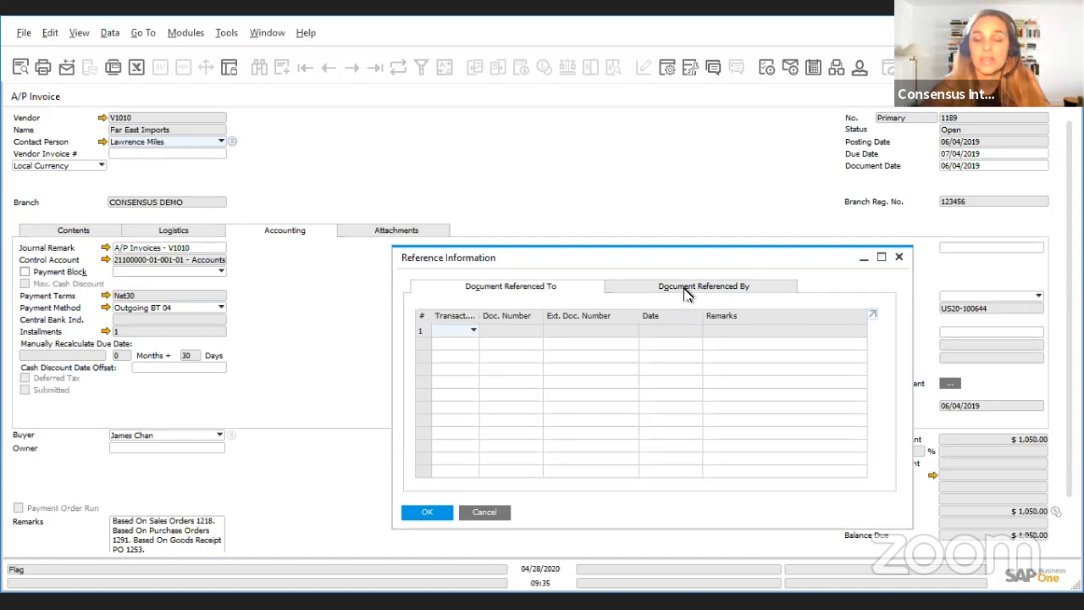
{"action": "left_click", "coordinate": [704, 284]}
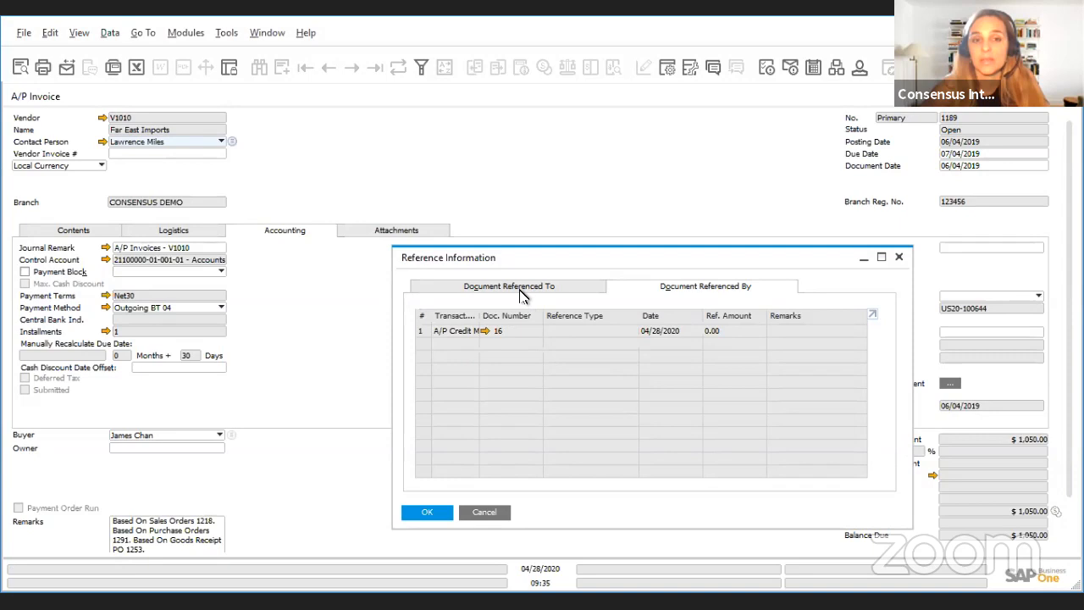
{"action": "left_click", "coordinate": [510, 285]}
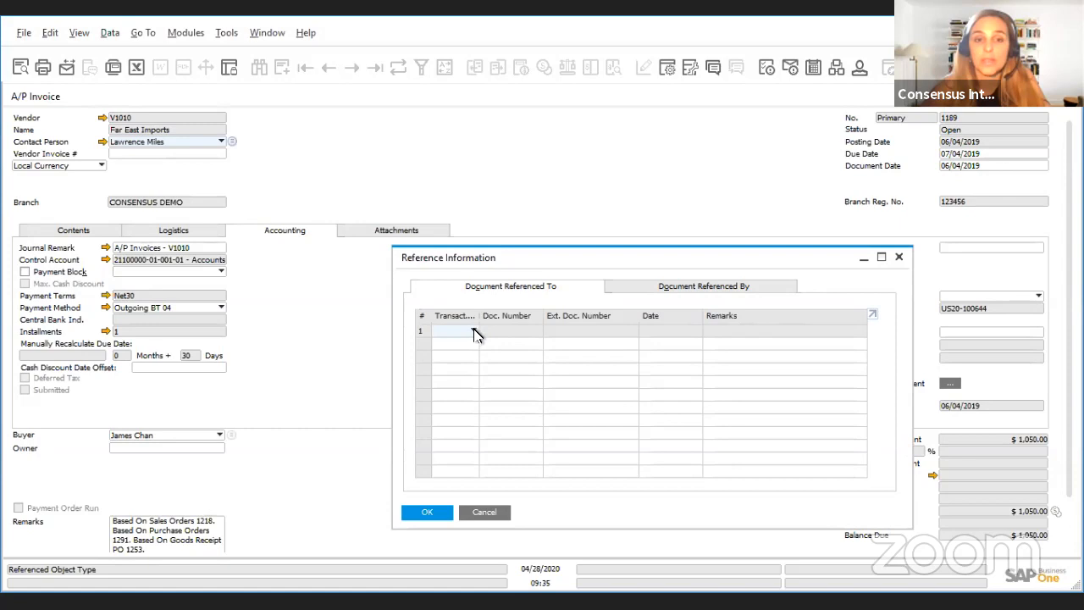
{"action": "left_click", "coordinate": [455, 330]}
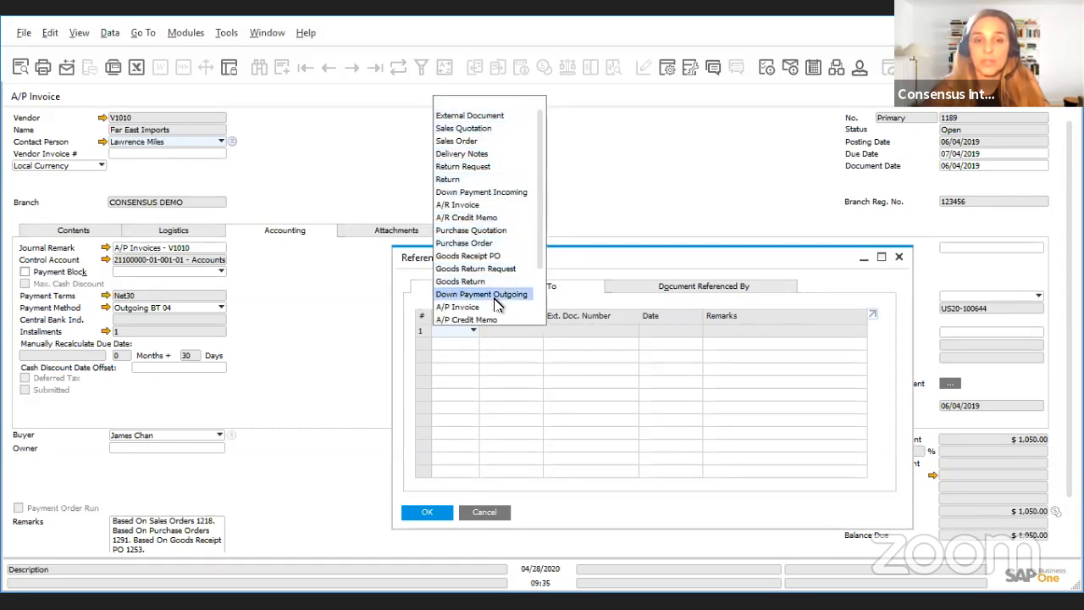
- Add A/P invoice 5, dated 01/30/2006, as a document this invoice refers to and update
{"action": "scroll", "scroll_direction": "down", "scroll_amount": 3}
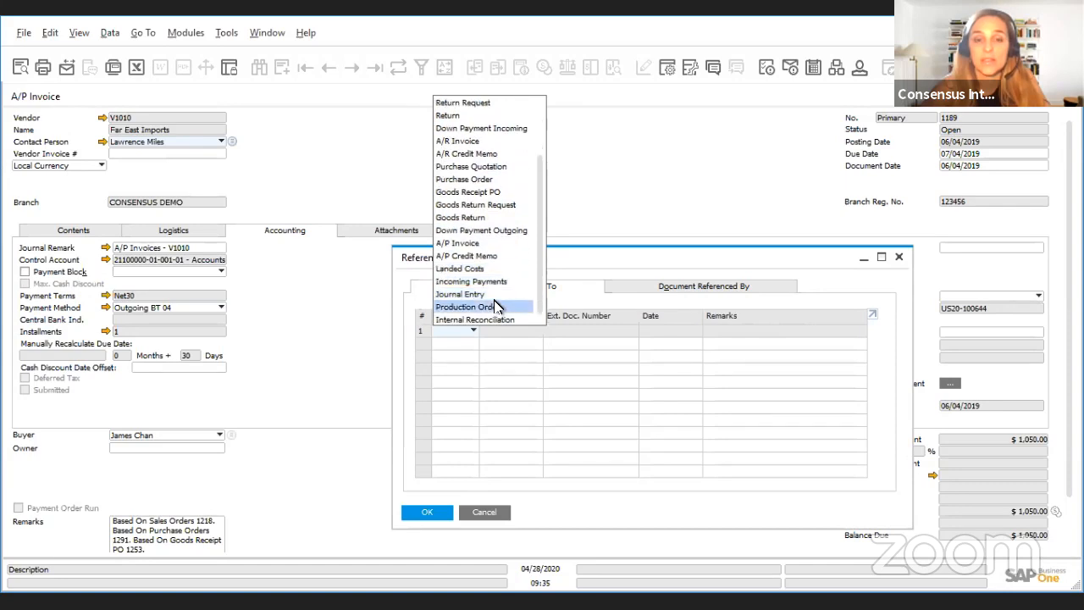
{"action": "mouse_move", "coordinate": [483, 319]}
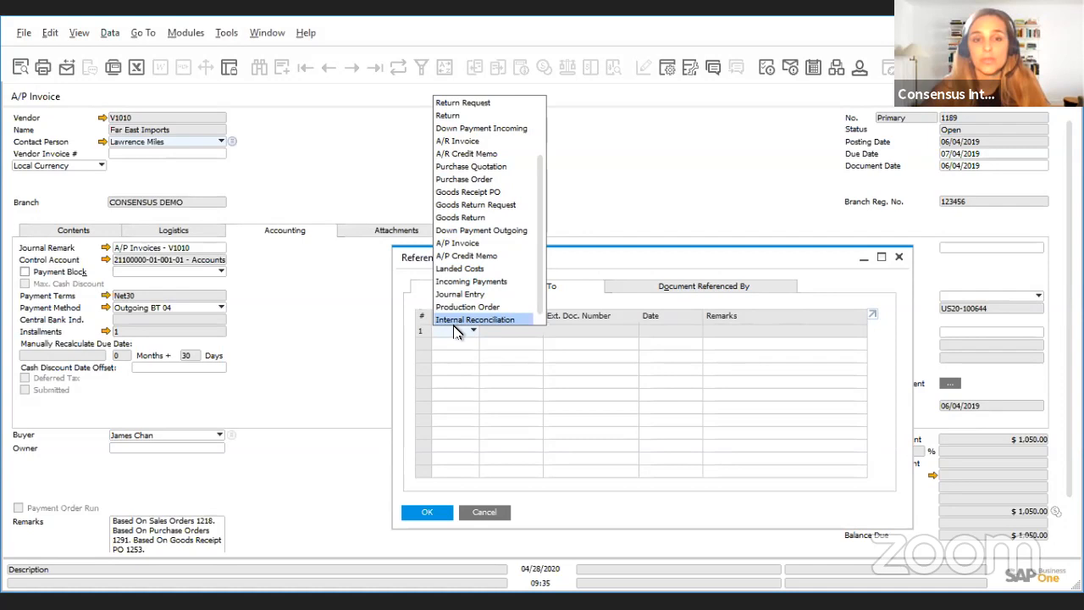
{"action": "mouse_move", "coordinate": [476, 305]}
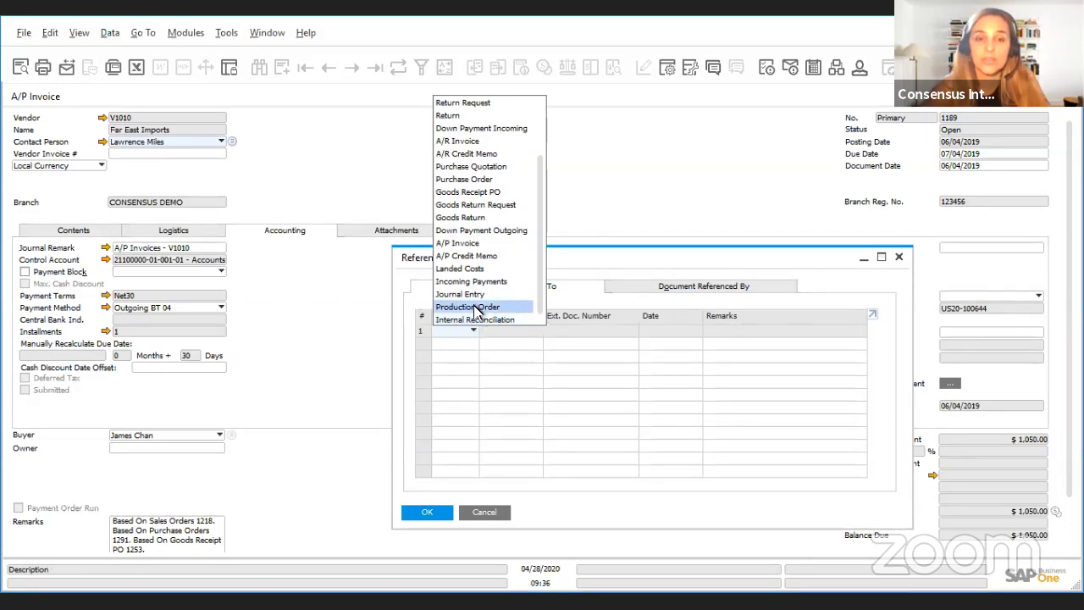
{"action": "mouse_move", "coordinate": [471, 281]}
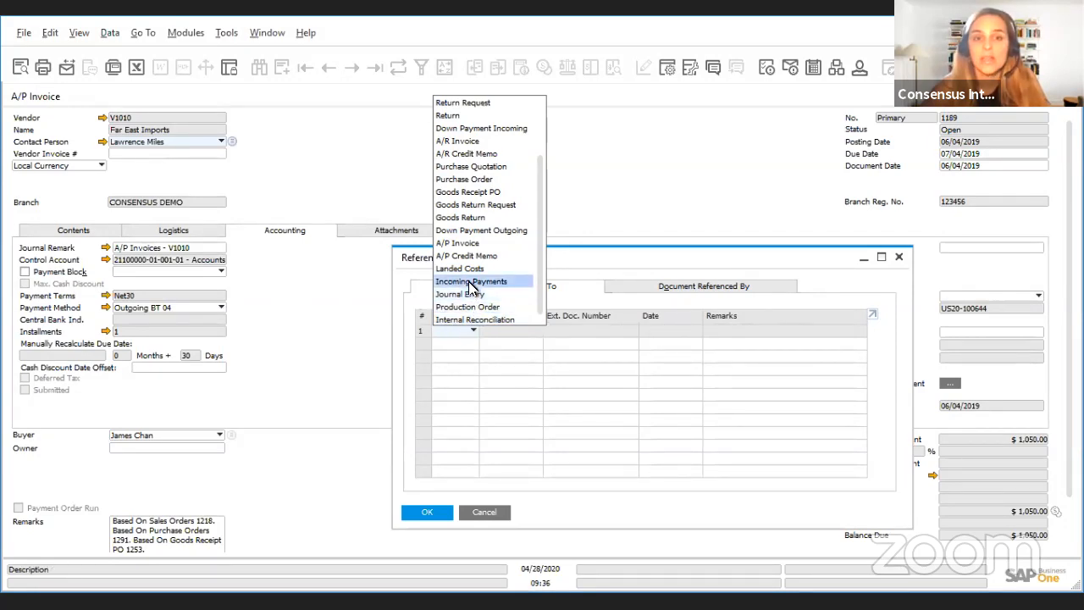
{"action": "mouse_move", "coordinate": [471, 268]}
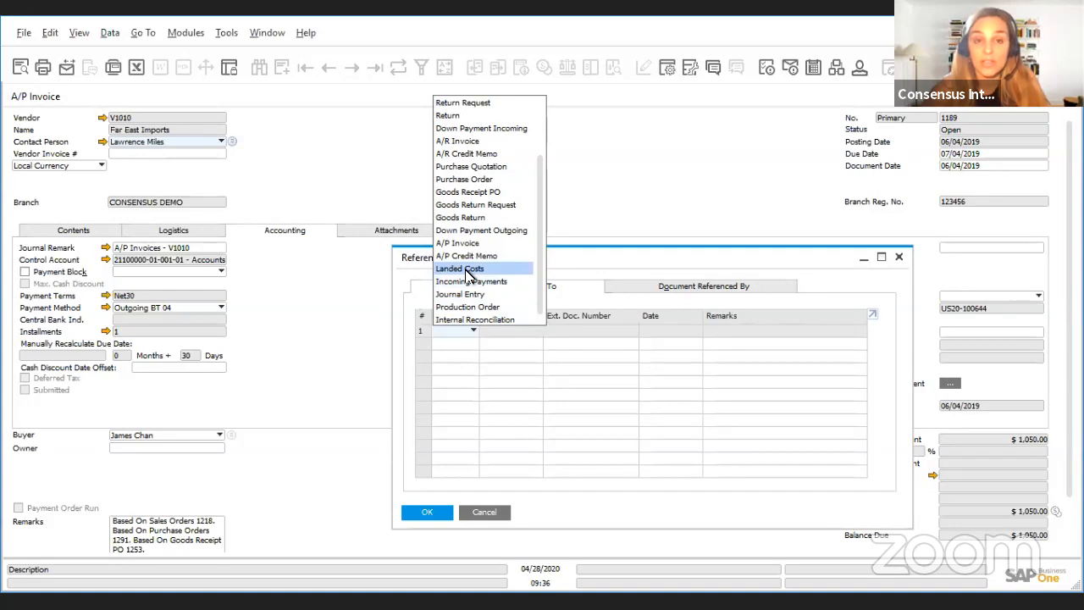
{"action": "mouse_move", "coordinate": [465, 179]}
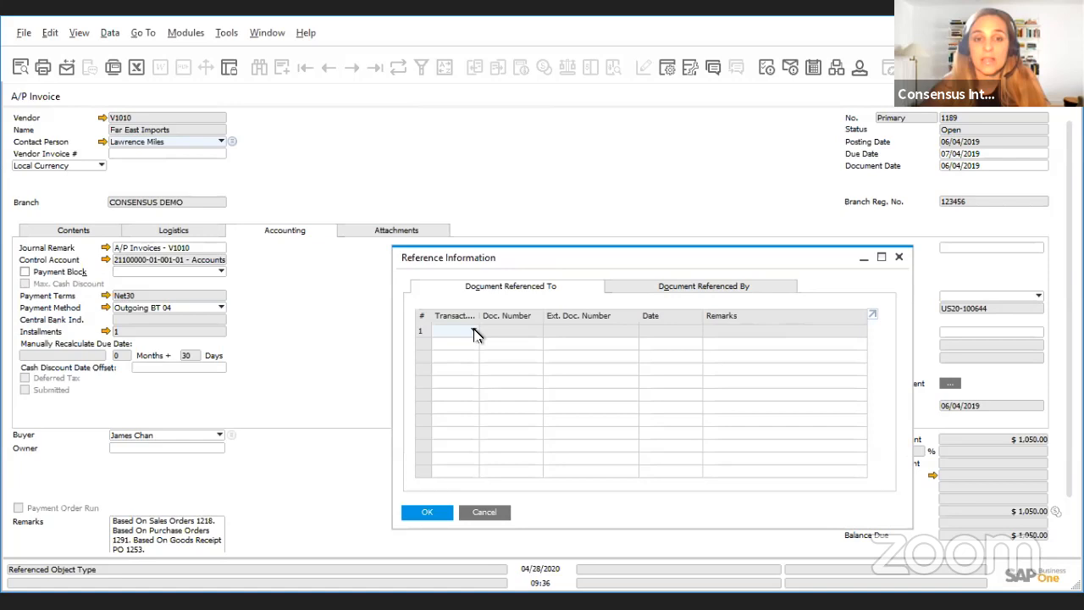
{"action": "left_click", "coordinate": [457, 329]}
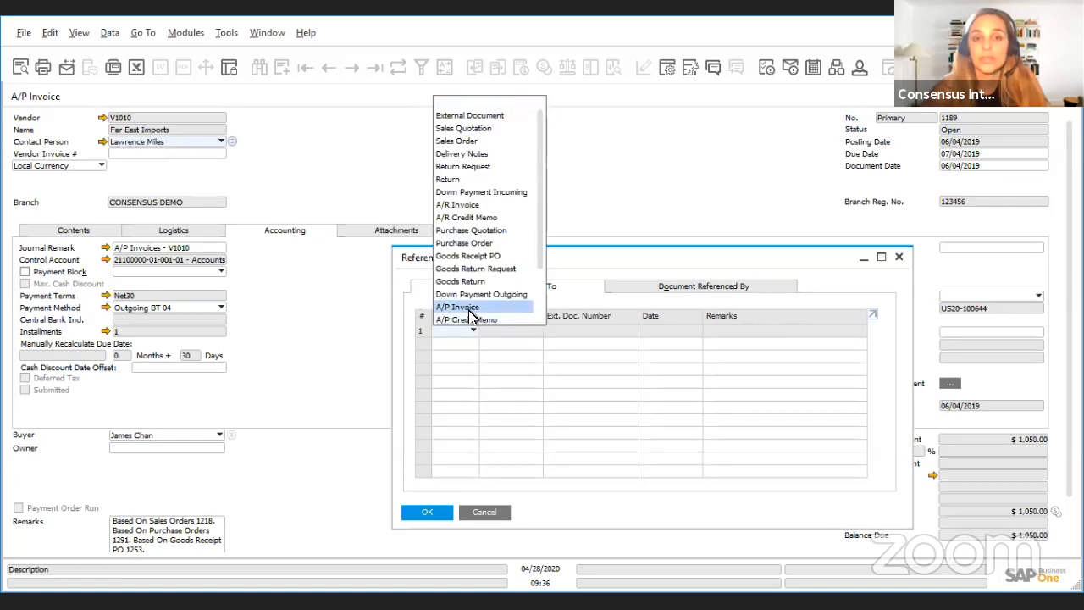
{"action": "left_click", "coordinate": [457, 307]}
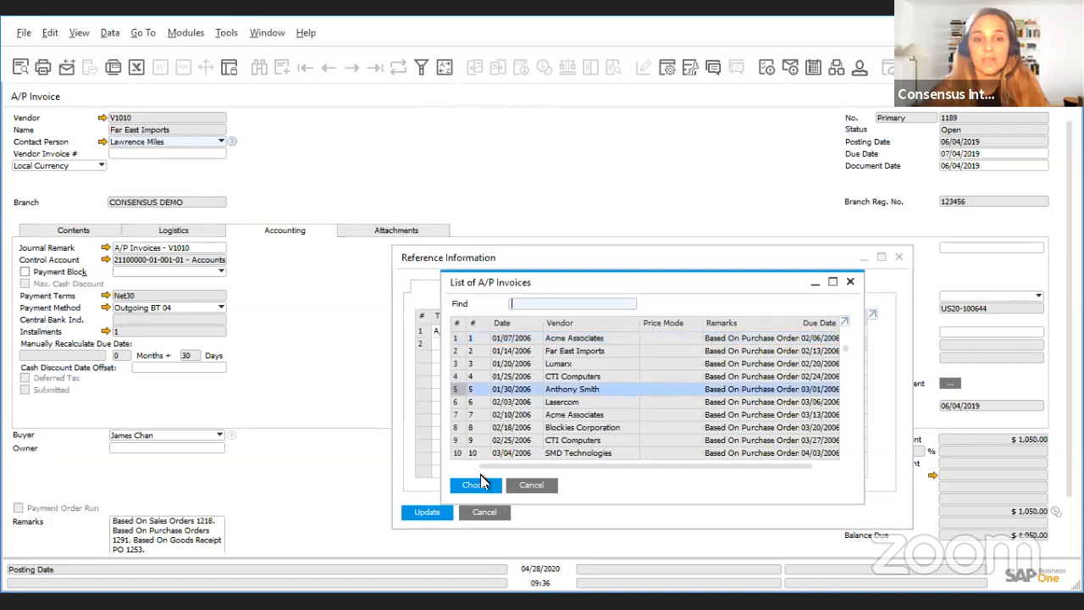
{"action": "left_click", "coordinate": [475, 484]}
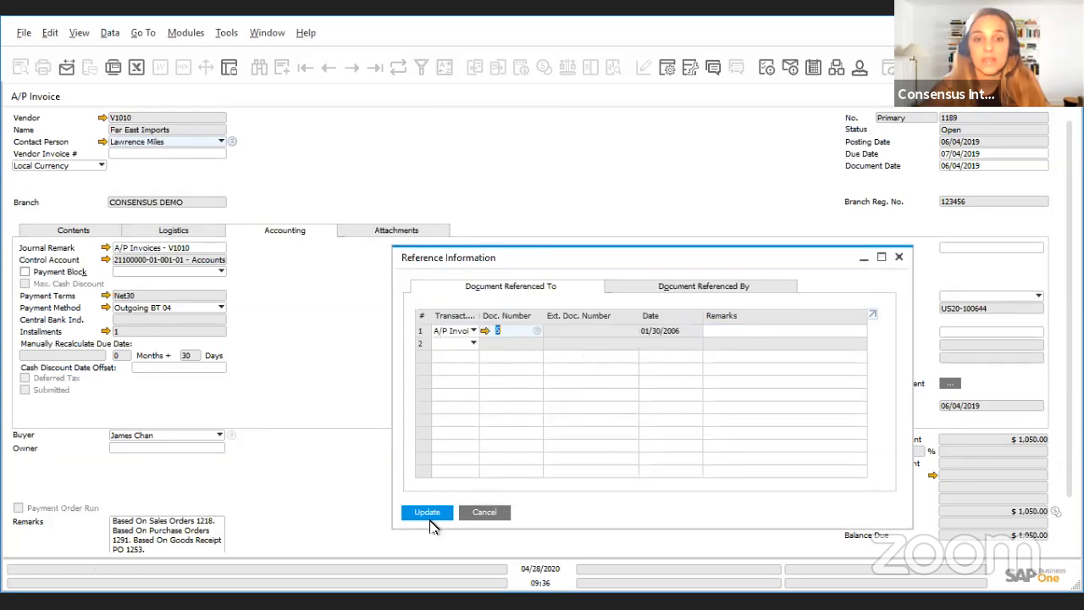
{"action": "left_click", "coordinate": [426, 511]}
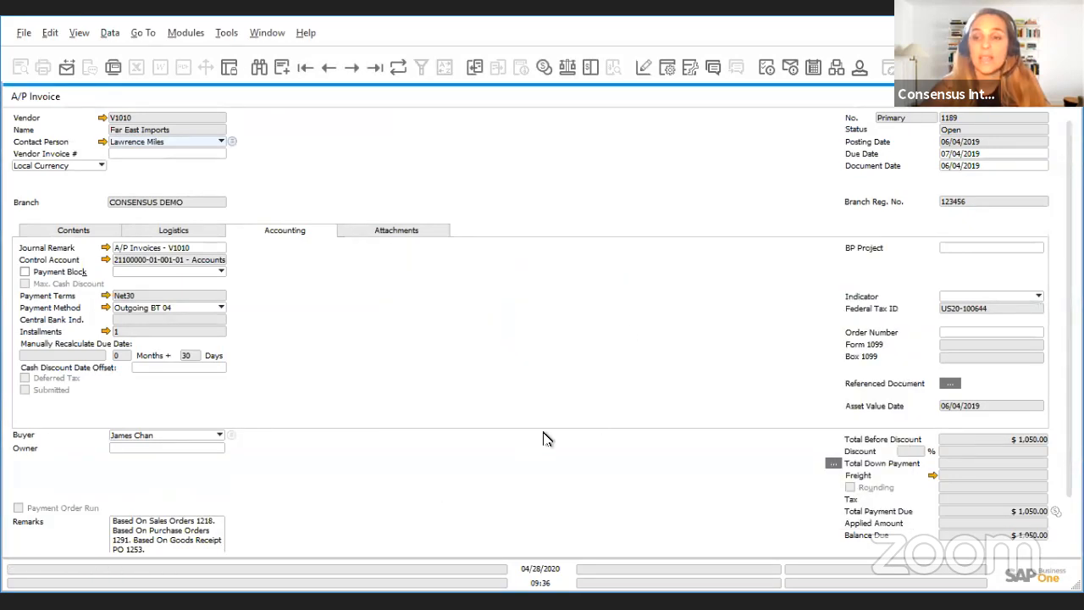
{"action": "mouse_move", "coordinate": [715, 424]}
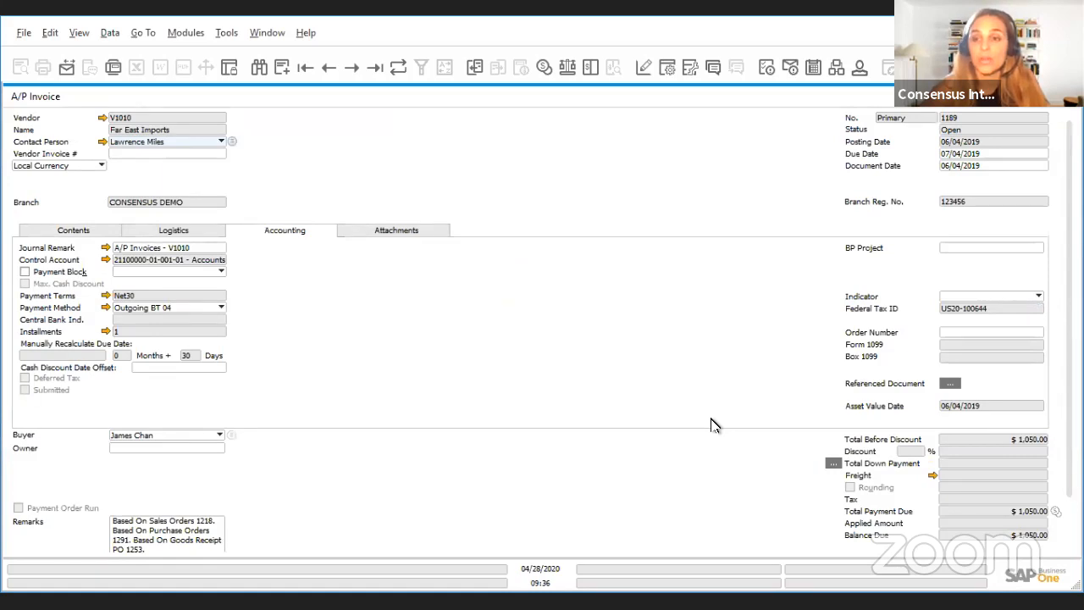
{"action": "mouse_move", "coordinate": [728, 388]}
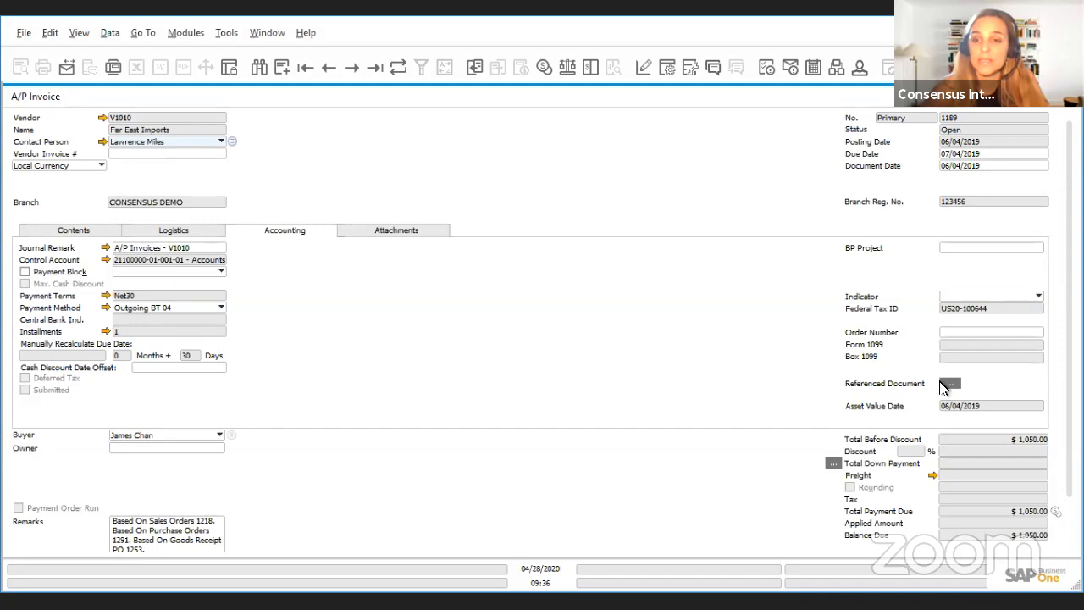
- Reopen the reference information to verify the new link to A/P invoice 5
{"action": "left_click", "coordinate": [949, 383]}
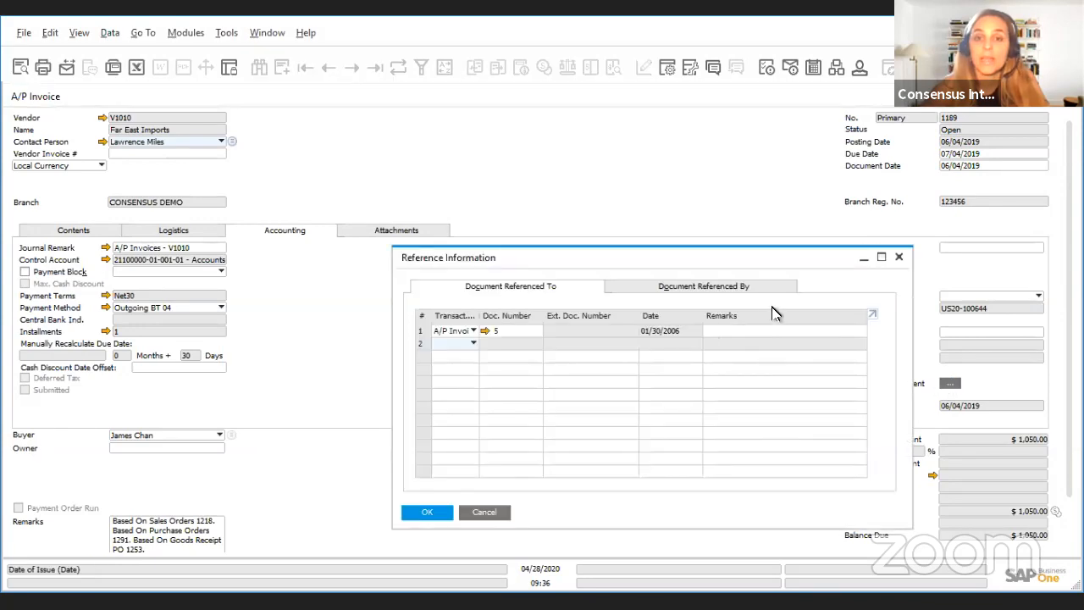
{"action": "left_click", "coordinate": [705, 284]}
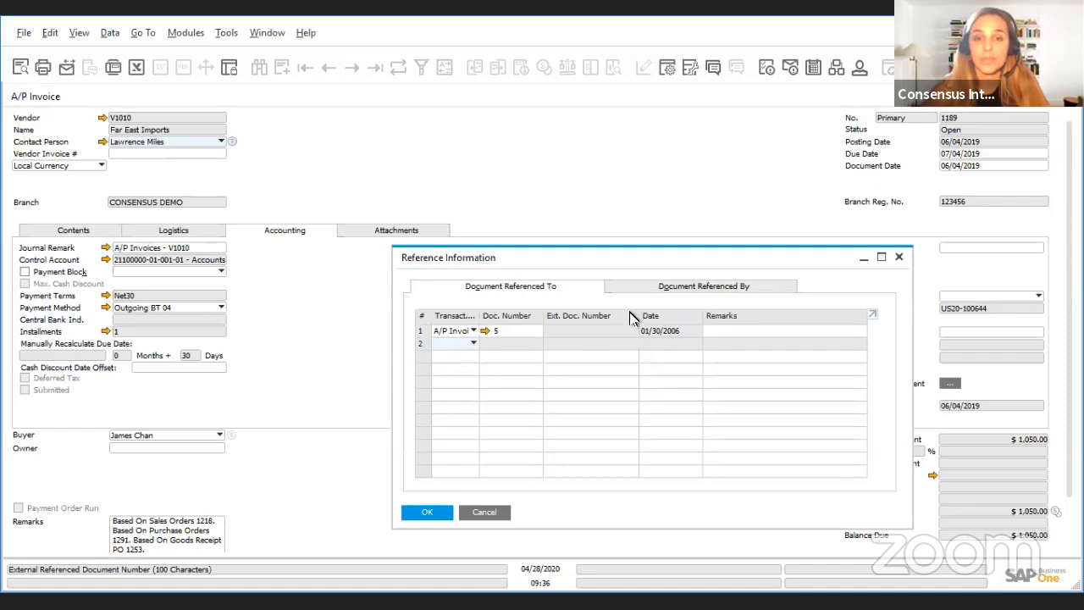
{"action": "mouse_move", "coordinate": [607, 169]}
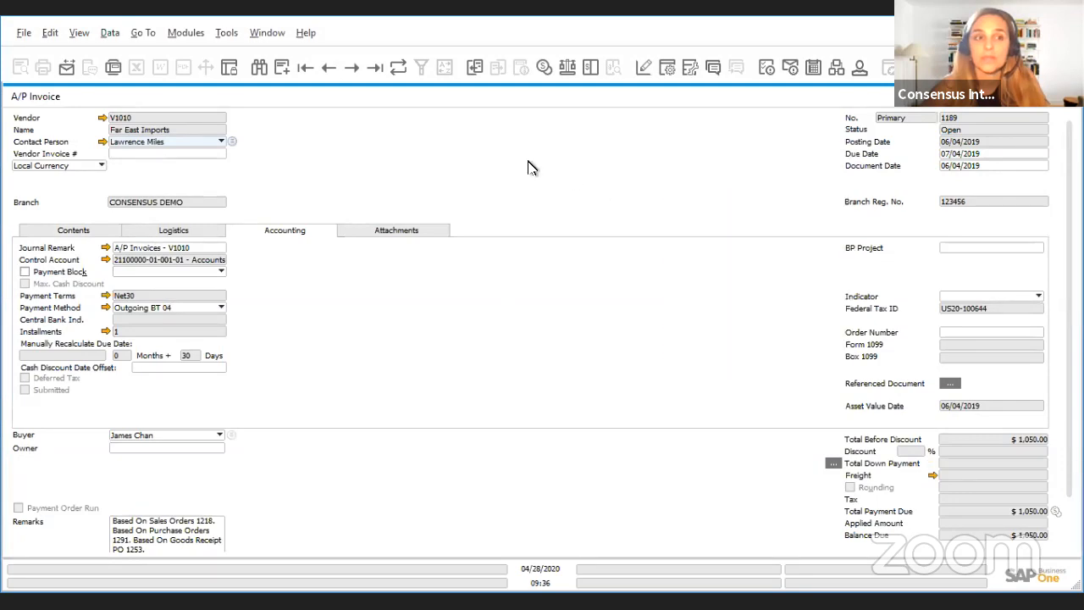
- Save the invoice, then bring up its relationship map maximized to fill the screen
{"action": "right_click", "coordinate": [528, 167]}
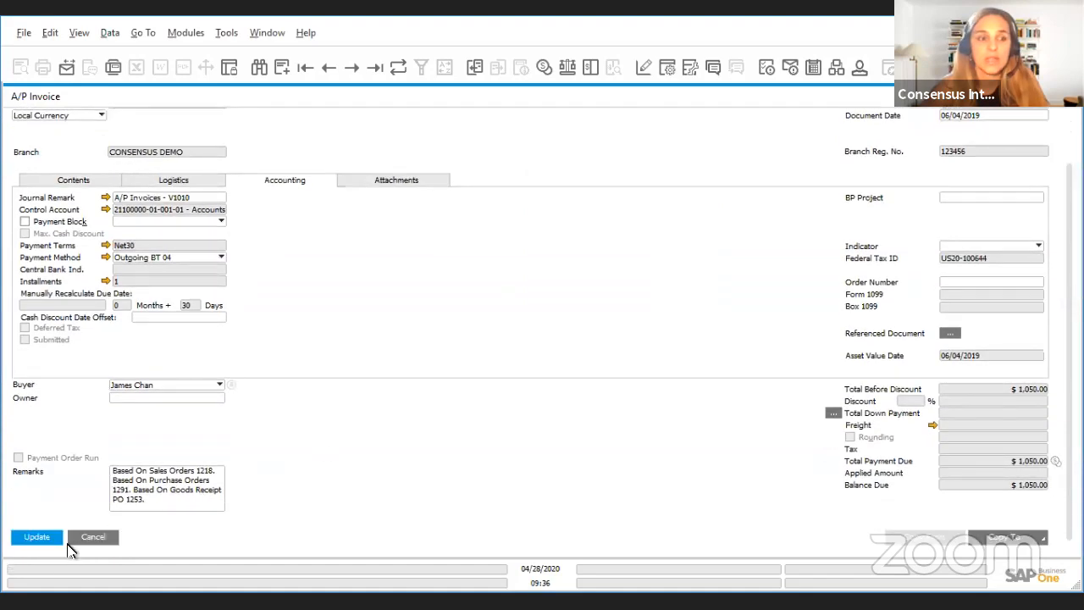
{"action": "left_click", "coordinate": [37, 537]}
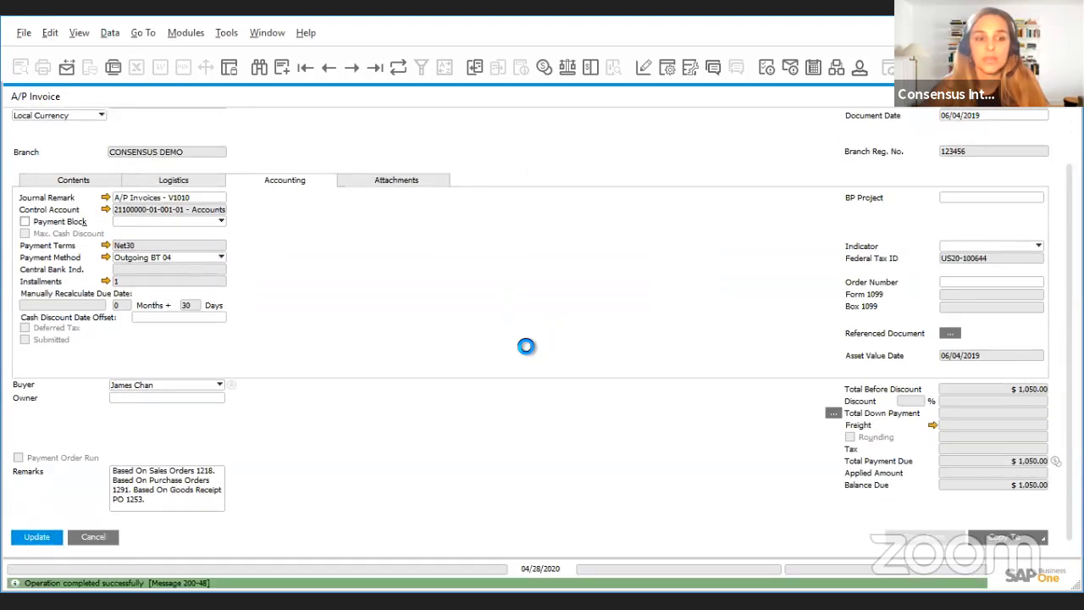
{"action": "right_click", "coordinate": [525, 346]}
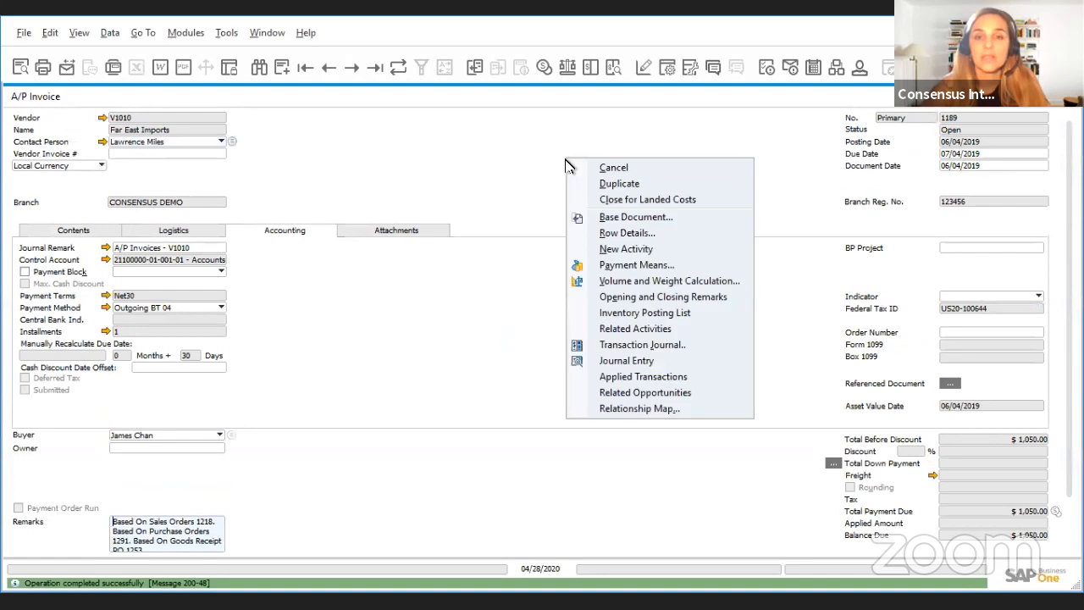
{"action": "mouse_move", "coordinate": [640, 408]}
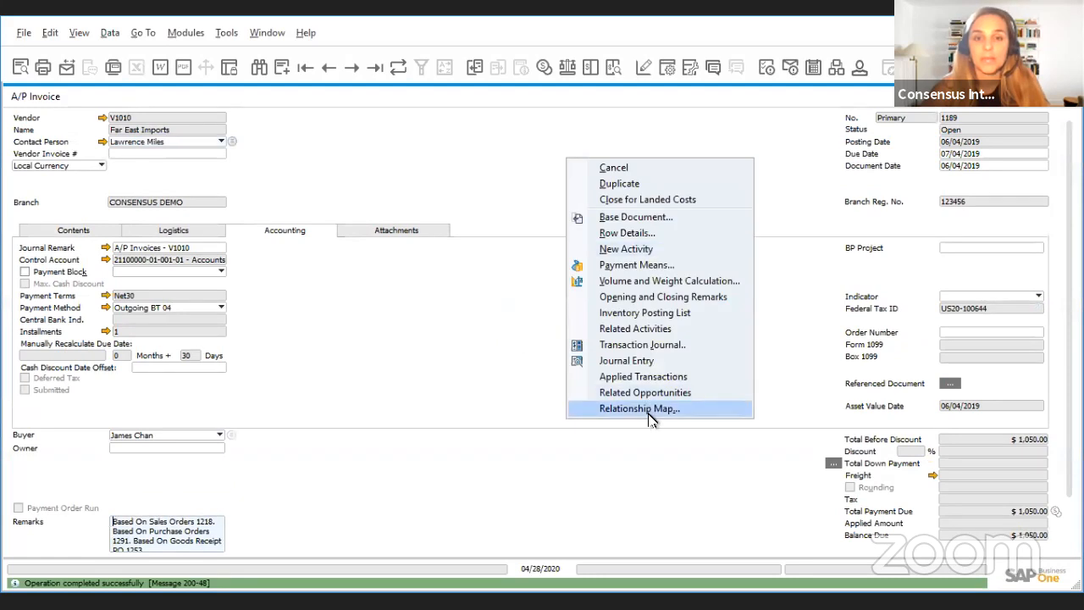
{"action": "left_click", "coordinate": [640, 408]}
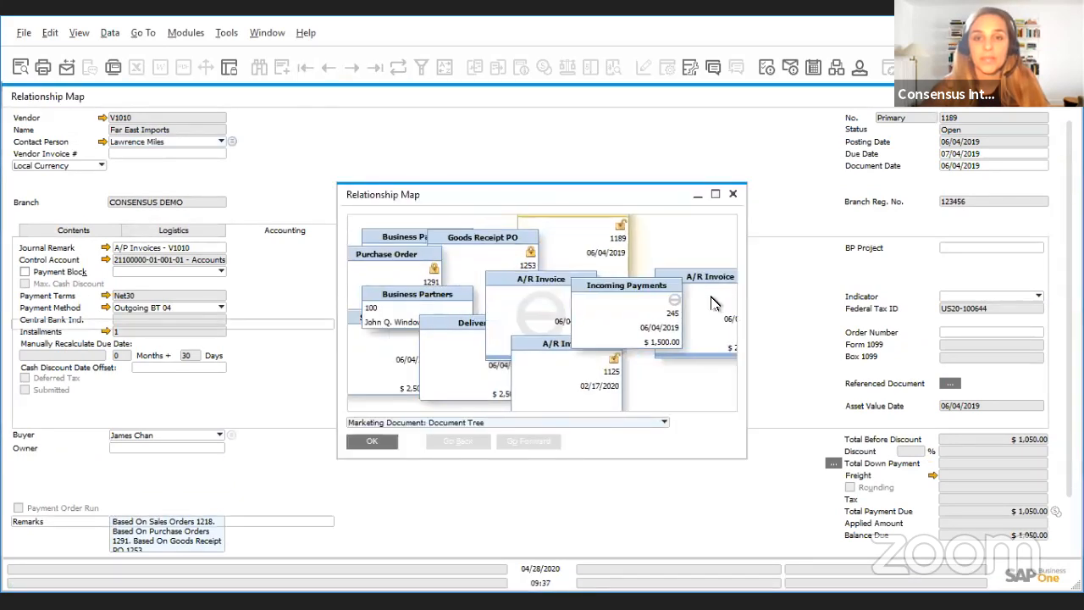
{"action": "left_click", "coordinate": [715, 193]}
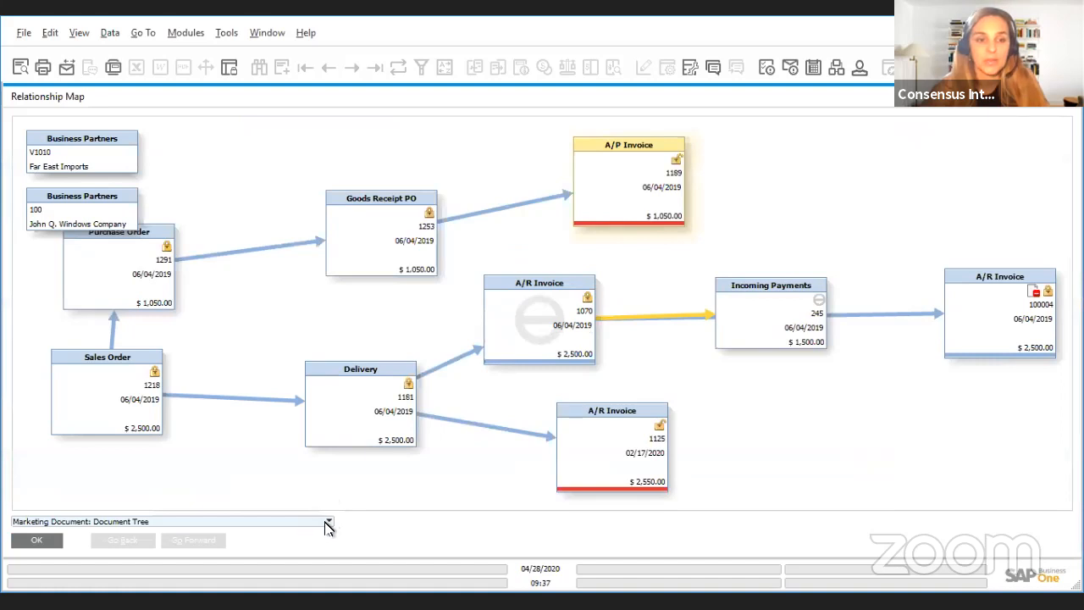
- Switch the map to Referenced Documents: A/P invoice 5 → invoice 1189 → credit memo 16
{"action": "left_click", "coordinate": [329, 521]}
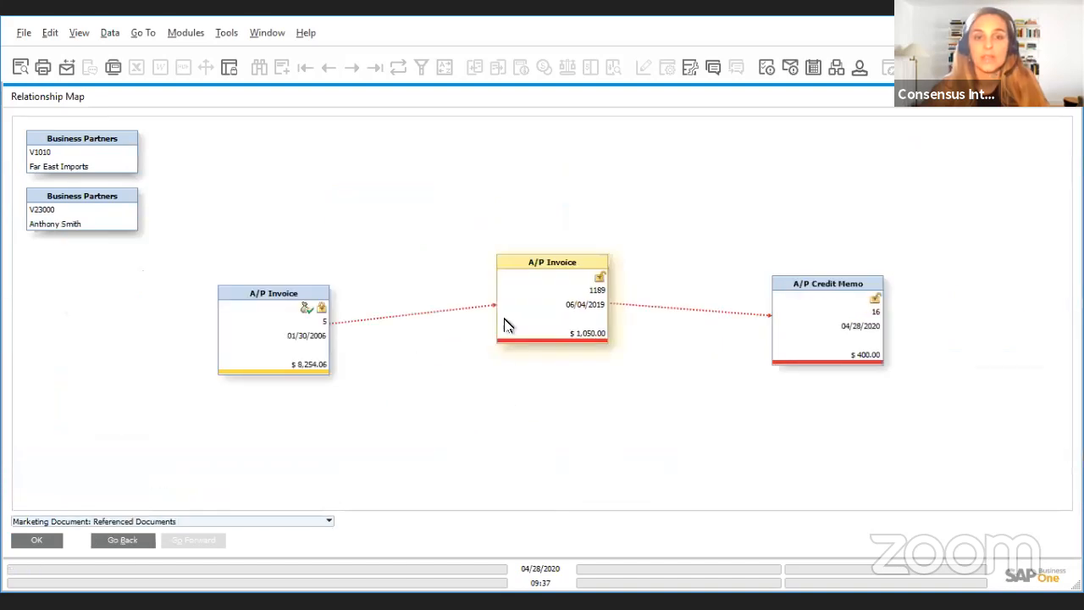
{"action": "mouse_move", "coordinate": [860, 325]}
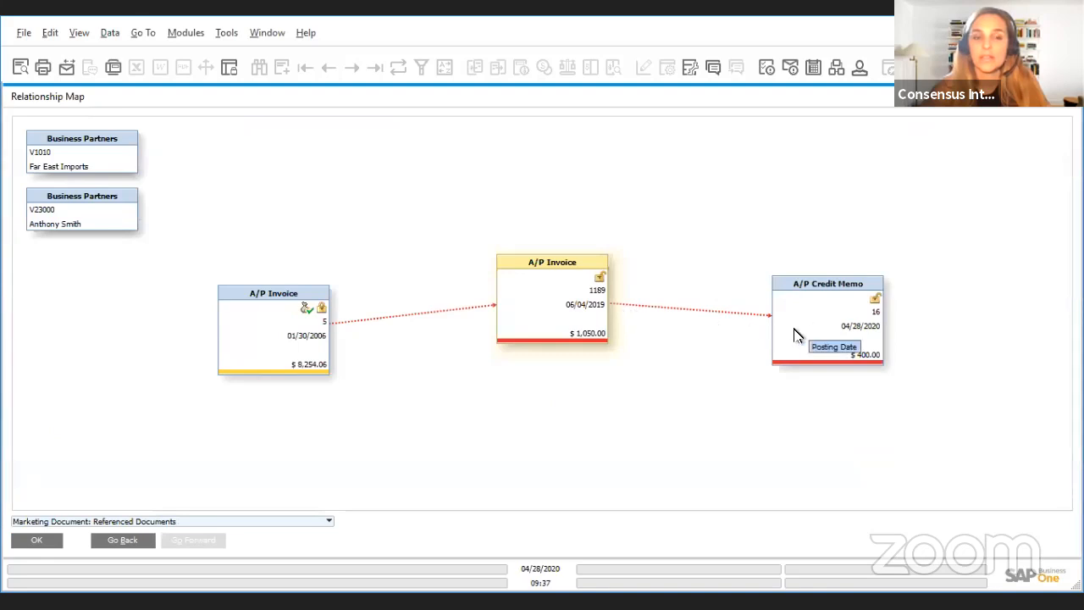
{"action": "mouse_move", "coordinate": [401, 472]}
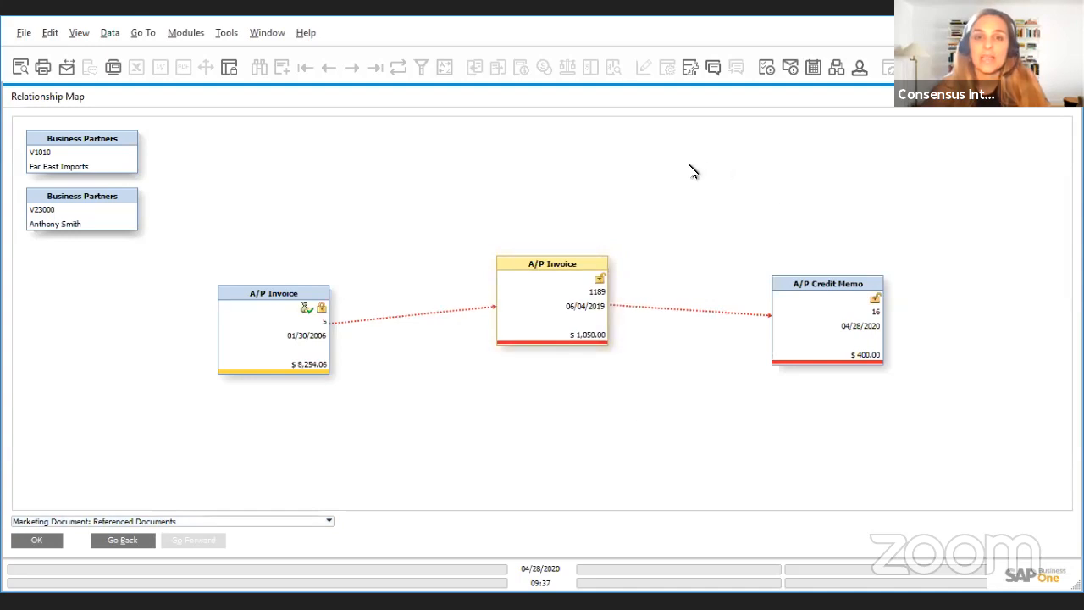
{"action": "mouse_move", "coordinate": [664, 180]}
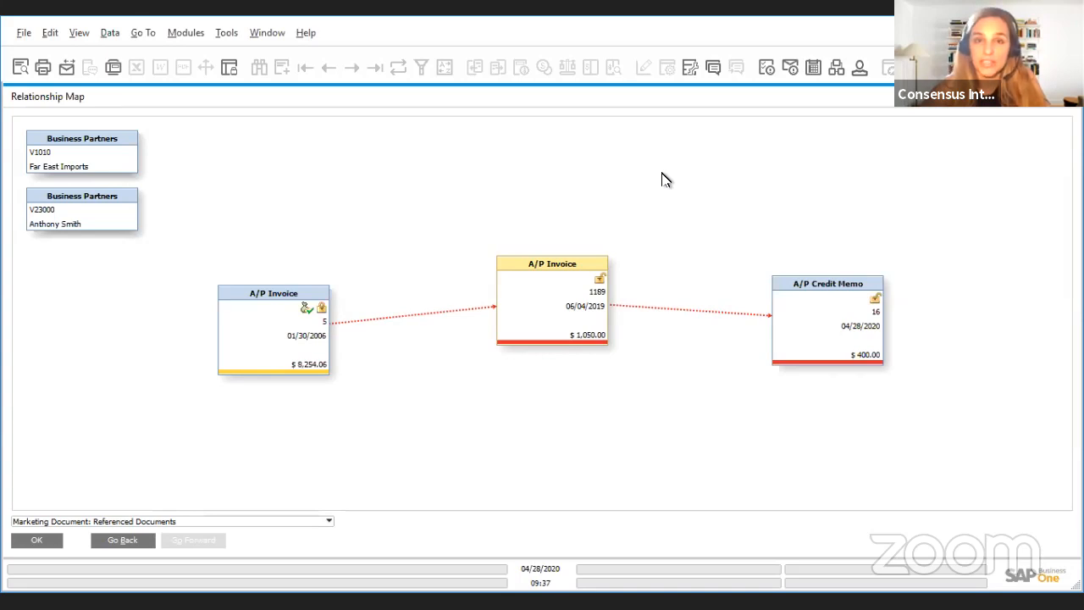
{"action": "mouse_move", "coordinate": [659, 175]}
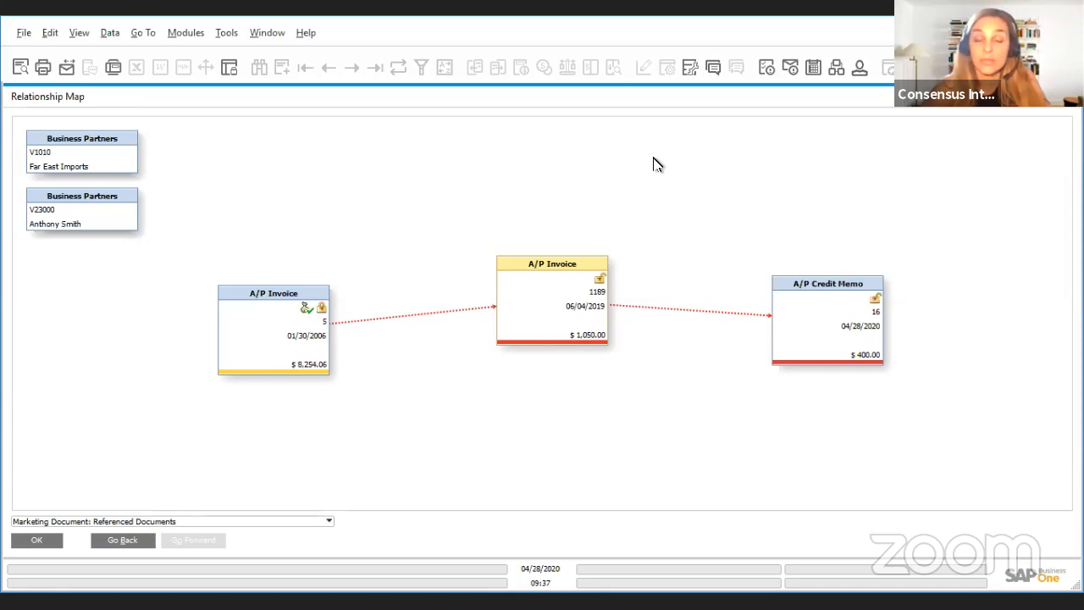
{"action": "mouse_move", "coordinate": [650, 165]}
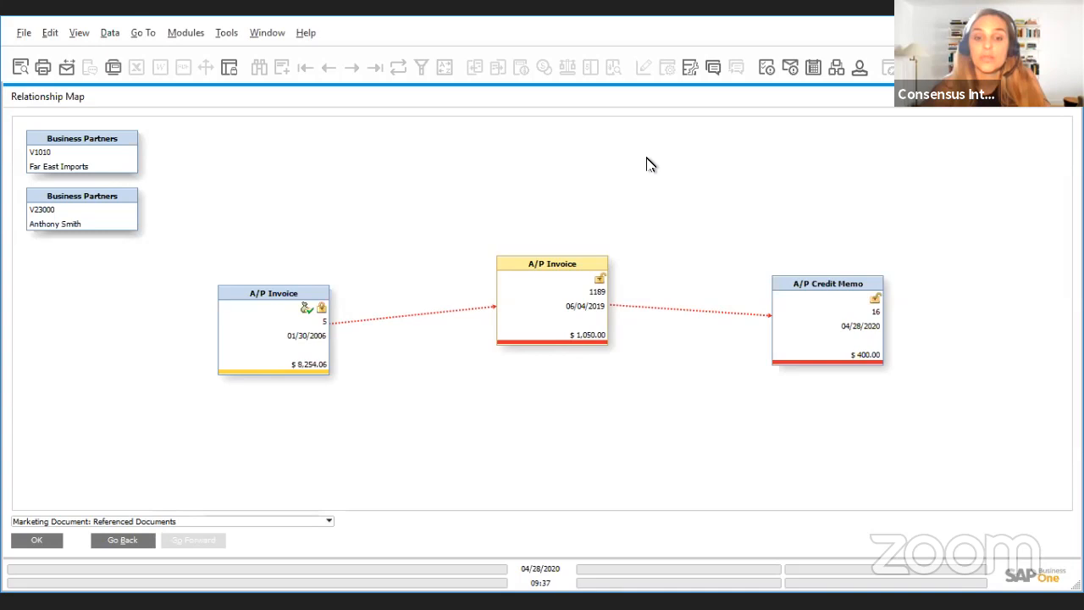
{"action": "mouse_move", "coordinate": [640, 459]}
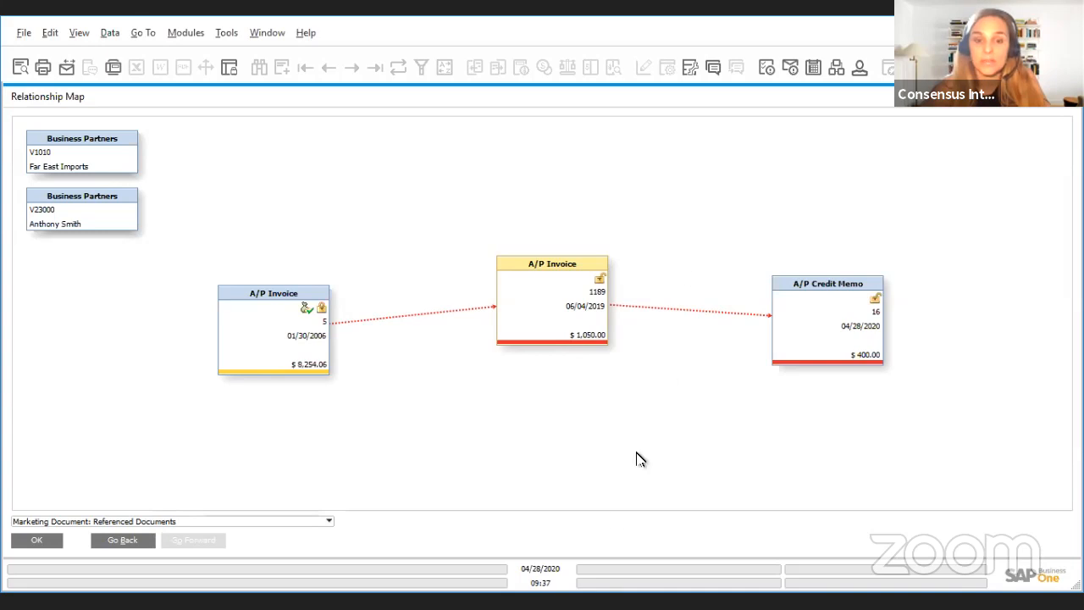
{"action": "mouse_move", "coordinate": [589, 145]}
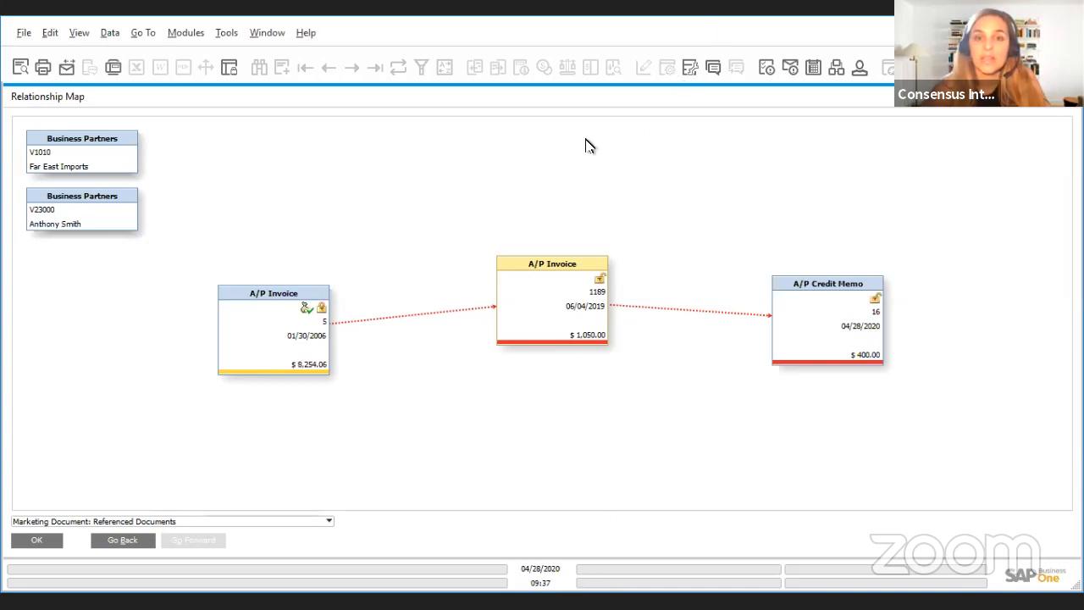
{"action": "mouse_move", "coordinate": [566, 163]}
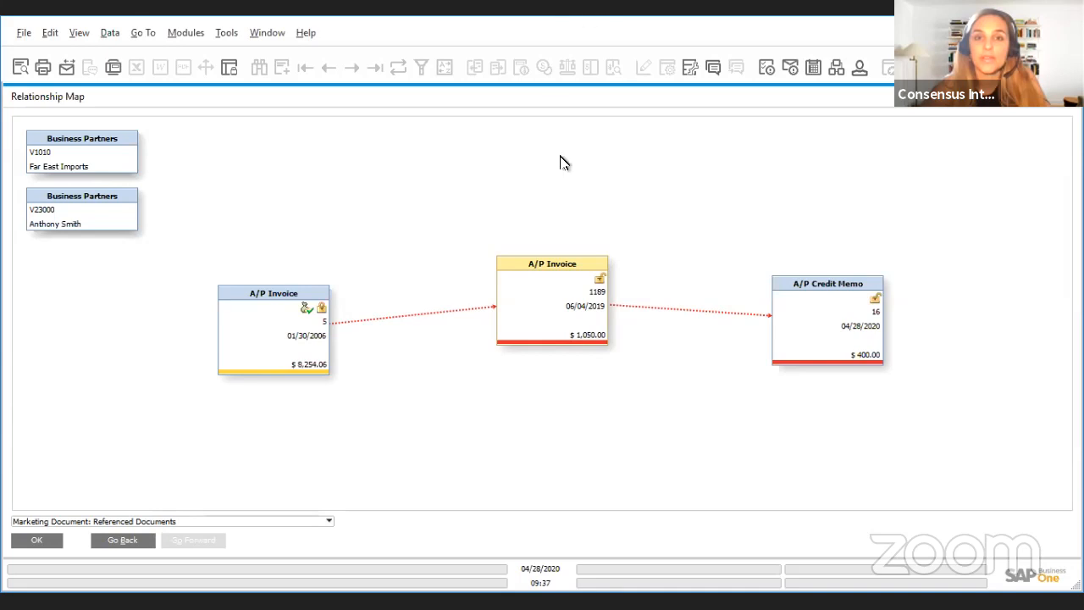
{"action": "mouse_move", "coordinate": [593, 284]}
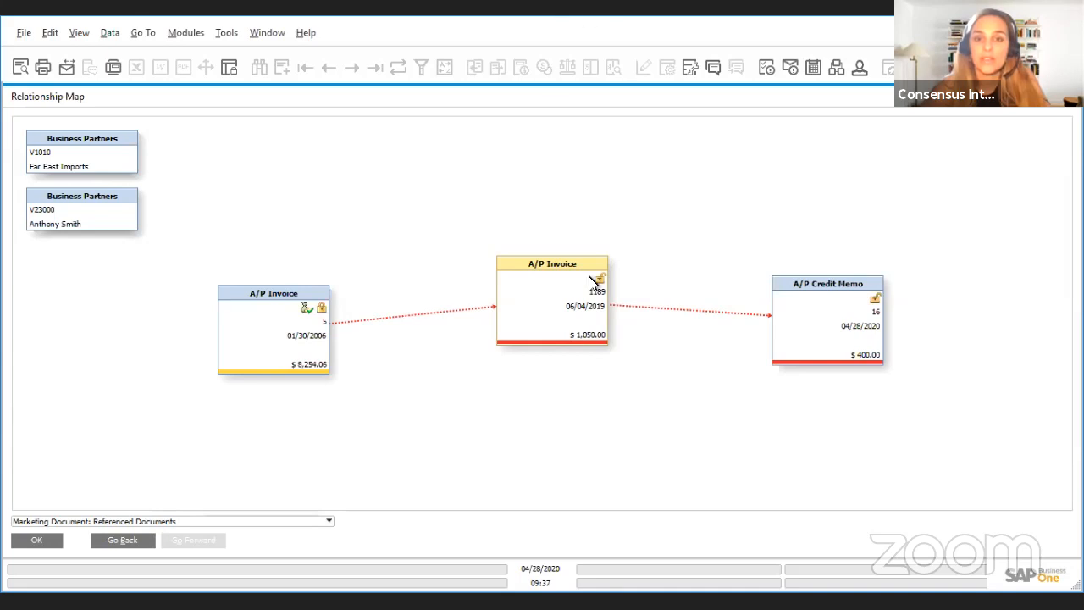
{"action": "mouse_move", "coordinate": [596, 284]}
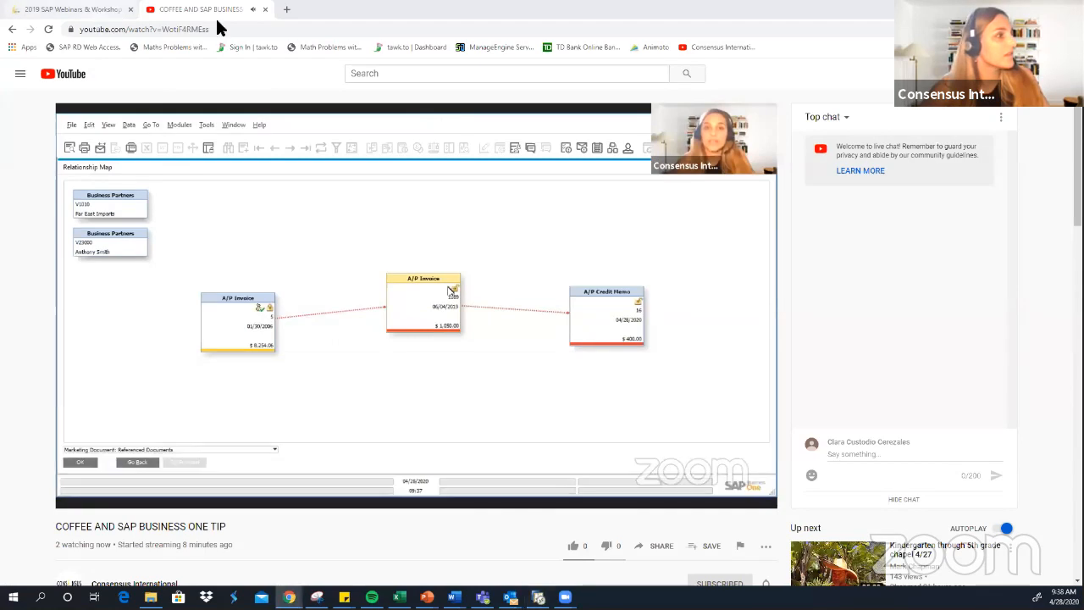
- Switch from the YouTube stream to Consensus's SAP Business One Webinars & Workshops page
{"action": "left_click", "coordinate": [68, 10]}
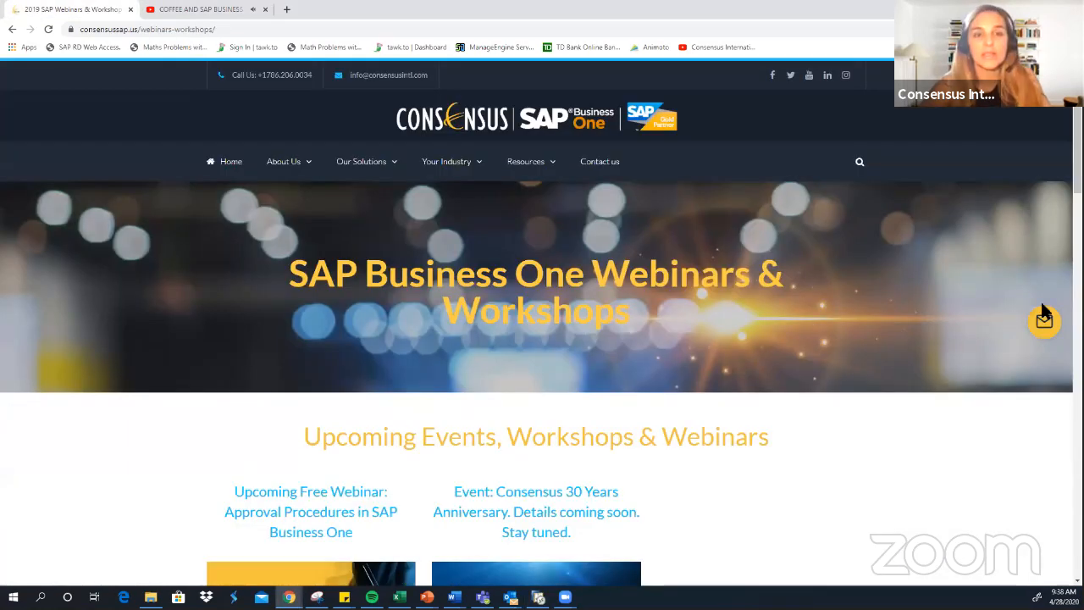
{"action": "mouse_move", "coordinate": [647, 321]}
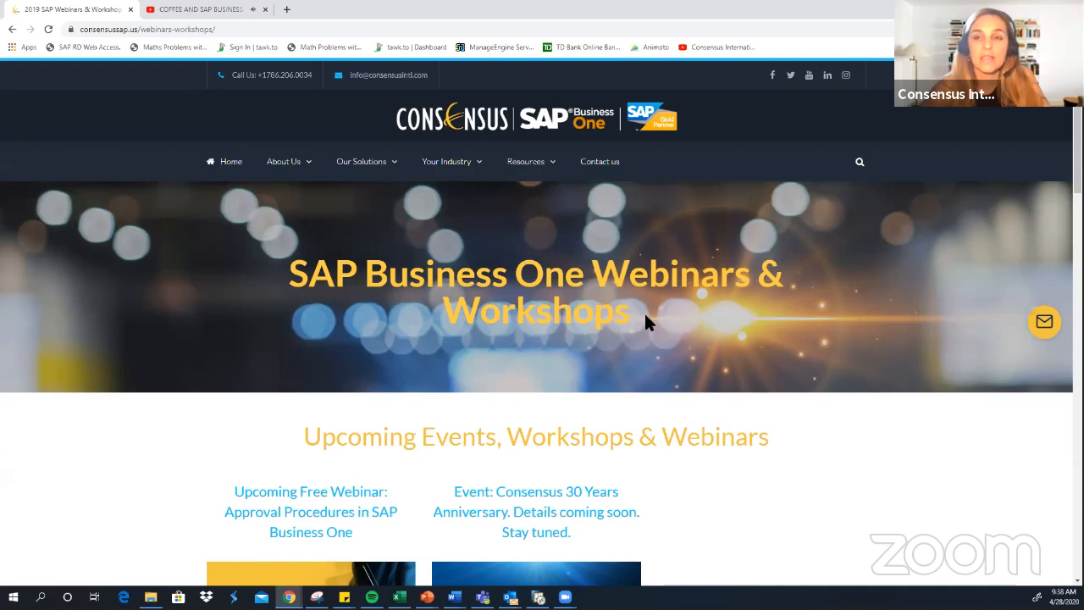
{"action": "mouse_move", "coordinate": [574, 297]}
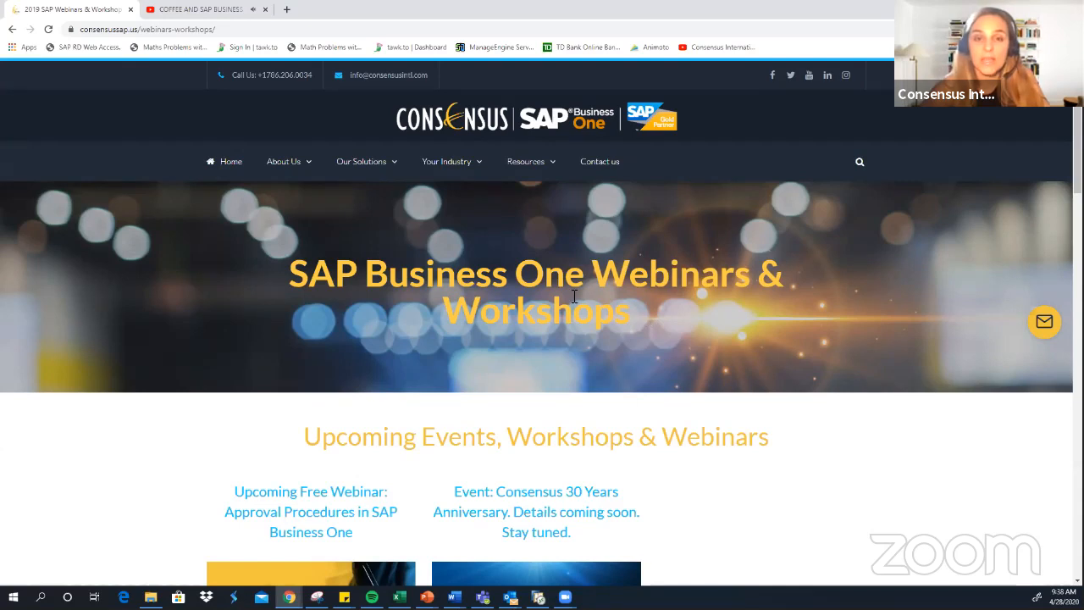
{"action": "scroll", "scroll_direction": "down", "scroll_amount": 3}
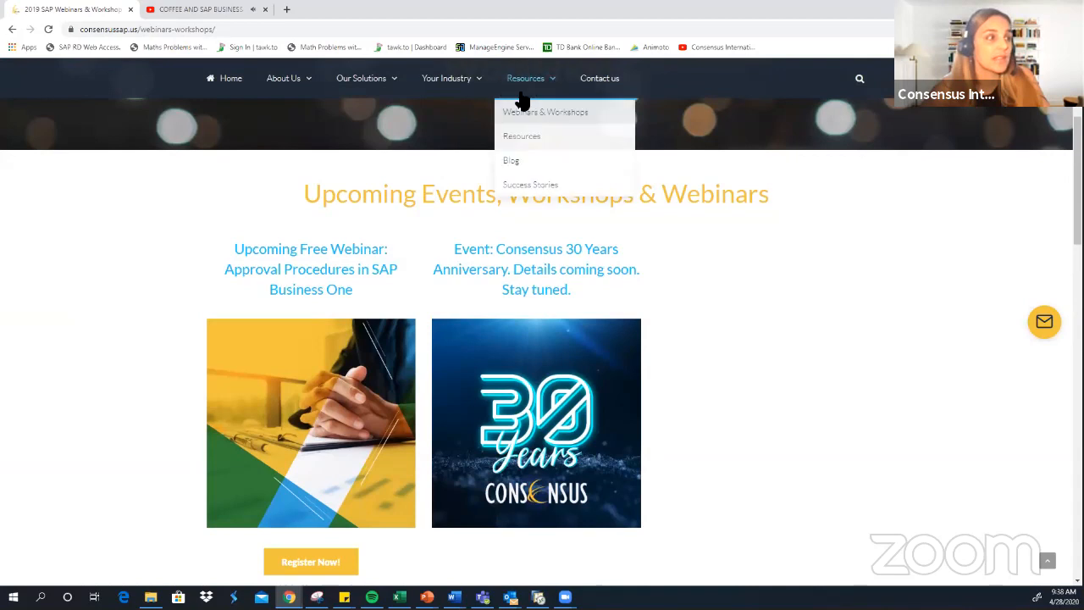
{"action": "mouse_move", "coordinate": [555, 122]}
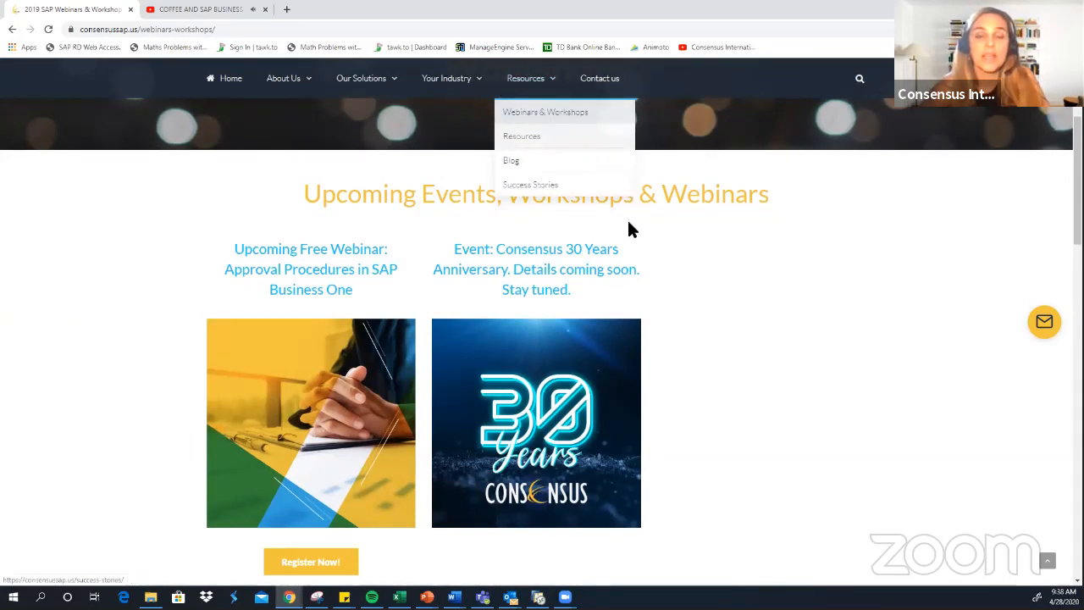
{"action": "scroll", "scroll_direction": "down", "scroll_amount": 3}
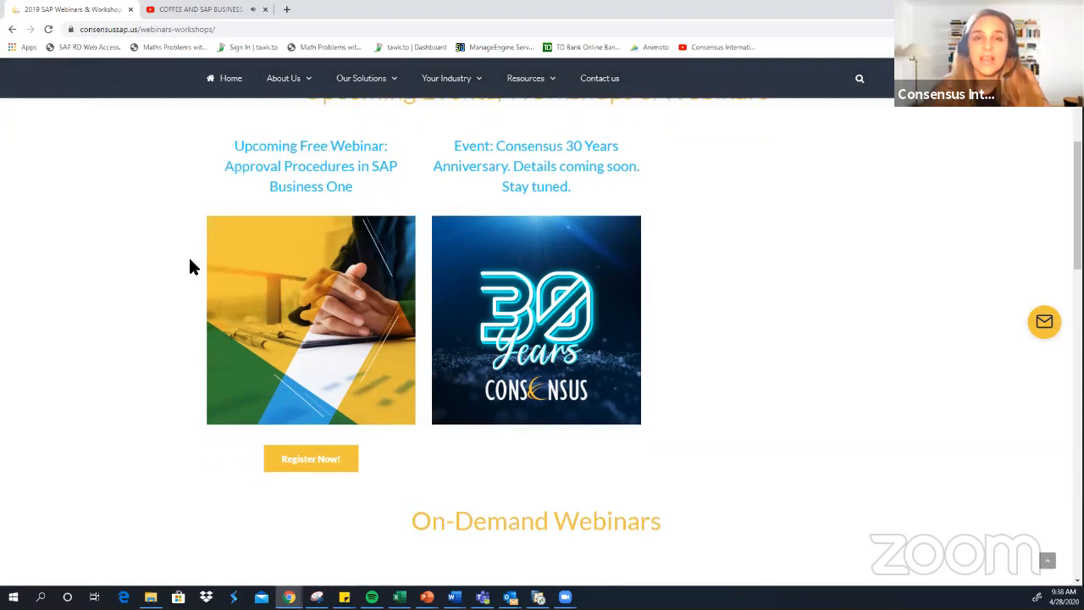
{"action": "scroll", "scroll_direction": "down", "scroll_amount": 3}
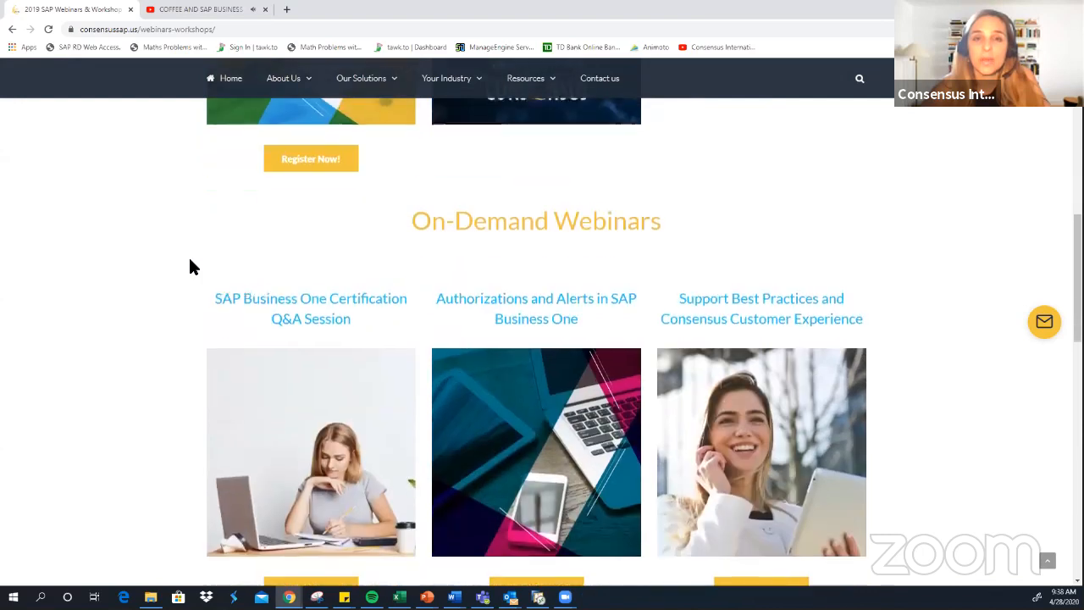
{"action": "scroll", "scroll_direction": "down", "scroll_amount": 3}
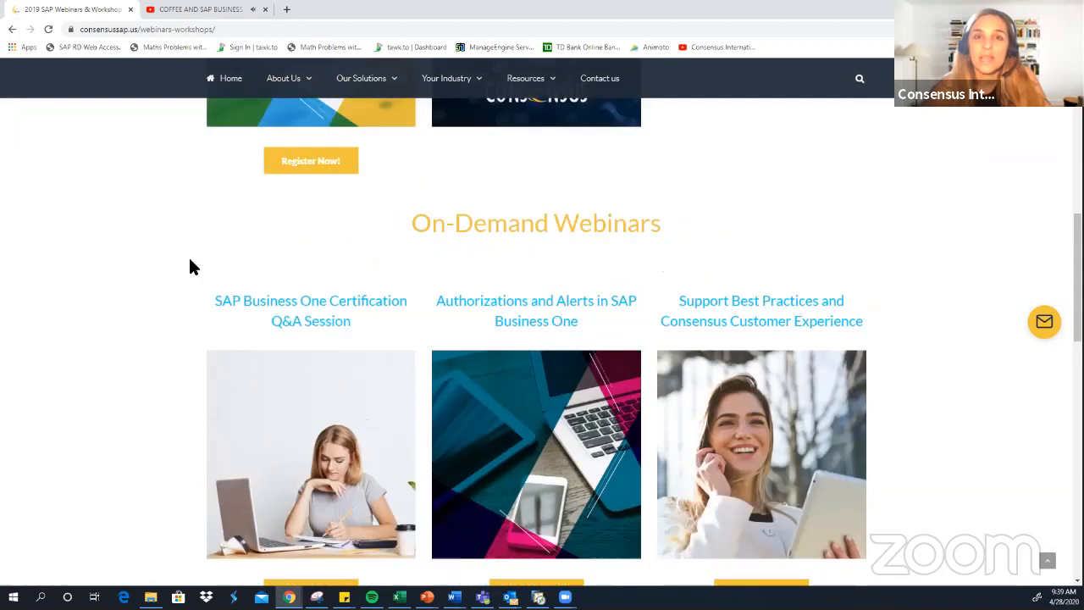
{"action": "scroll", "scroll_direction": "up", "scroll_amount": 3}
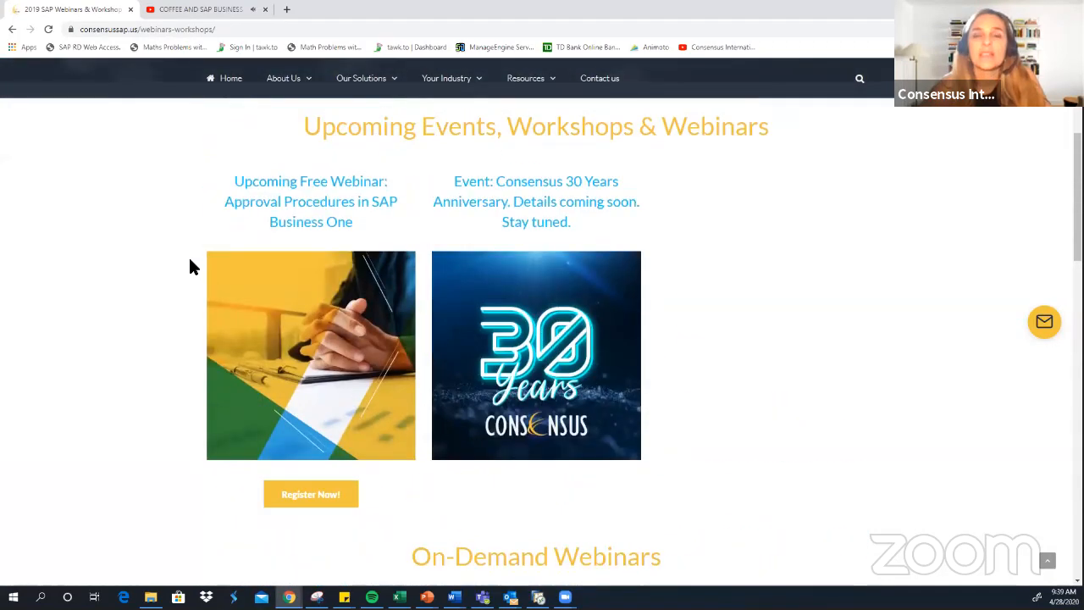